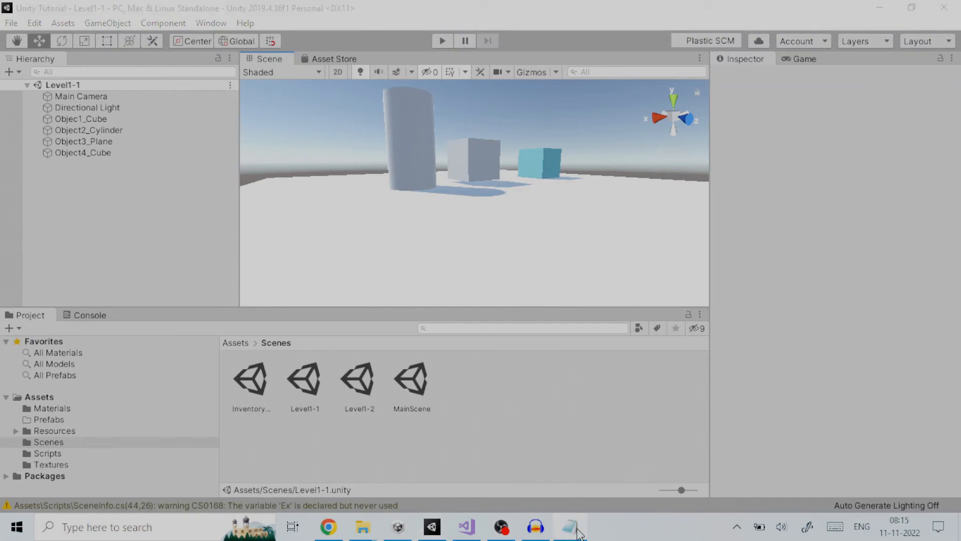
- Create an empty object named SceneInfo and attach the Scene Info script (I 0, Index -1)
click(570, 526)
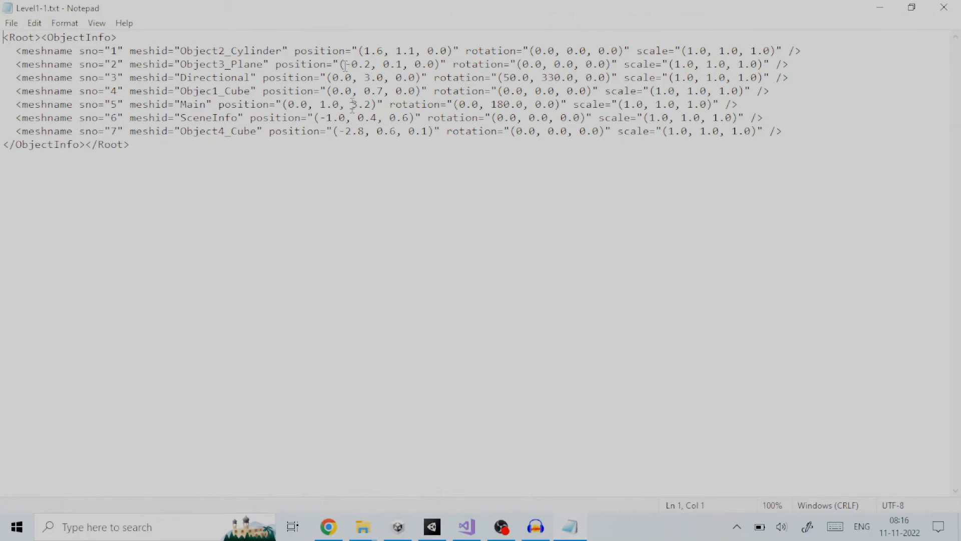
mouse_move(668, 48)
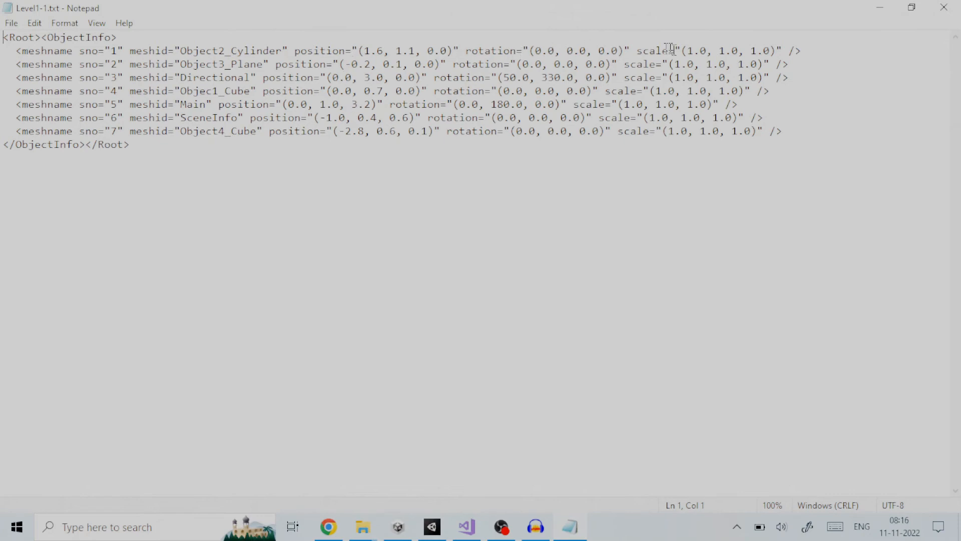
mouse_move(663, 175)
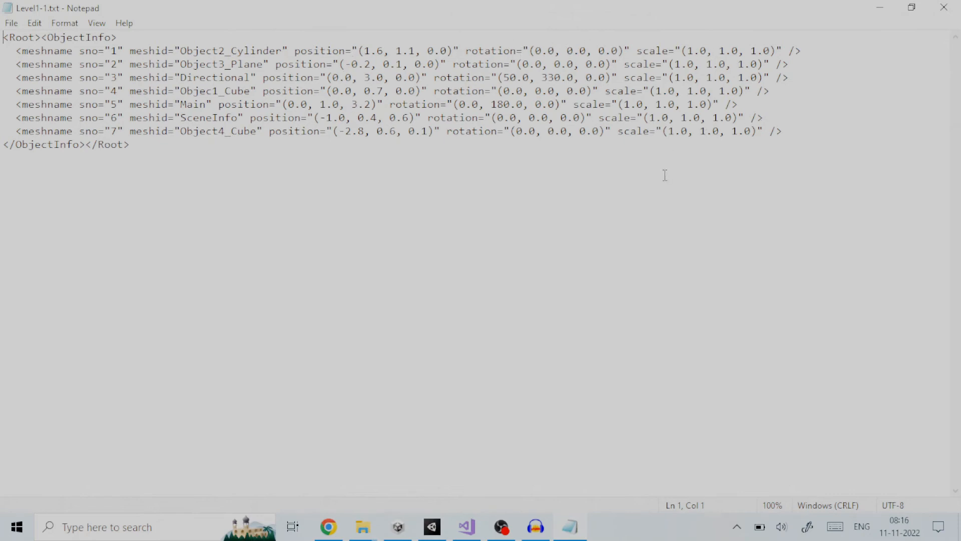
mouse_move(570, 526)
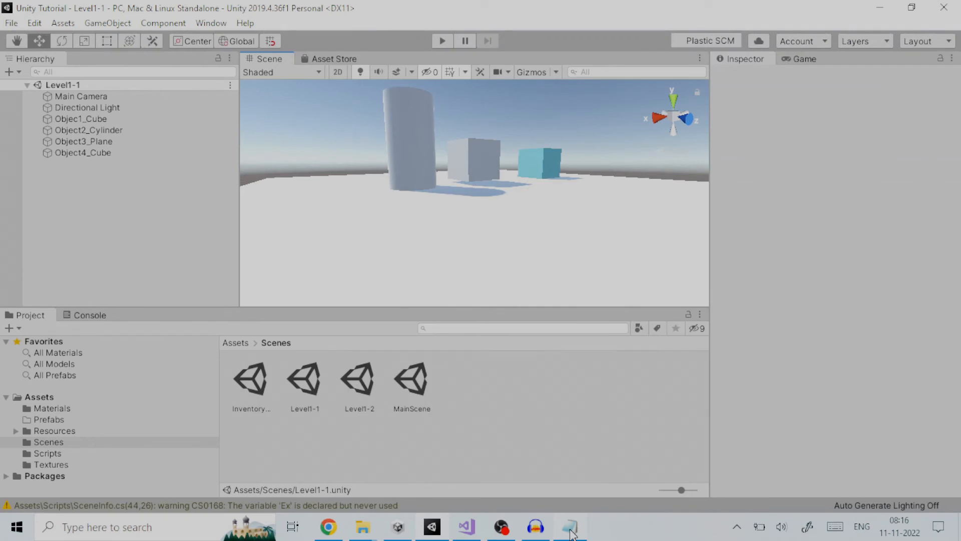
mouse_move(650, 526)
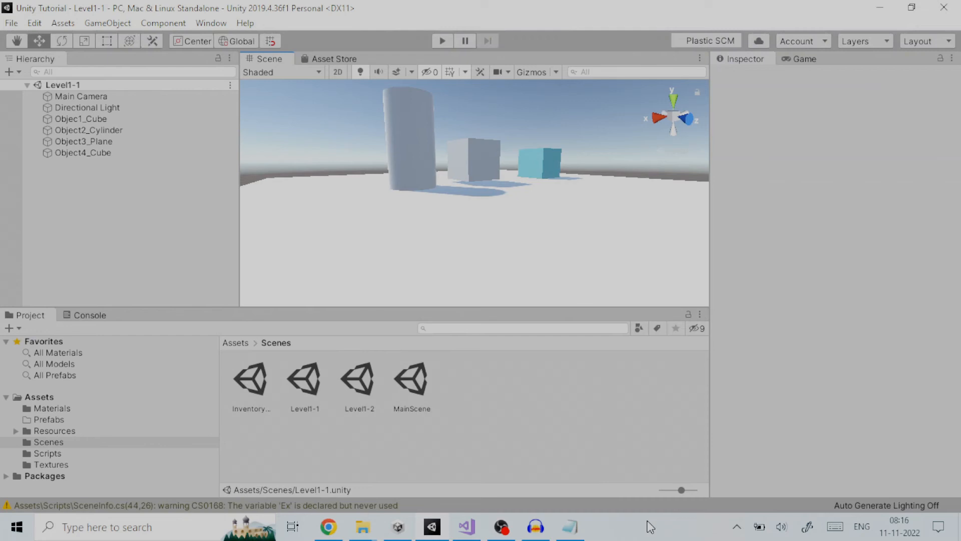
mouse_move(421, 164)
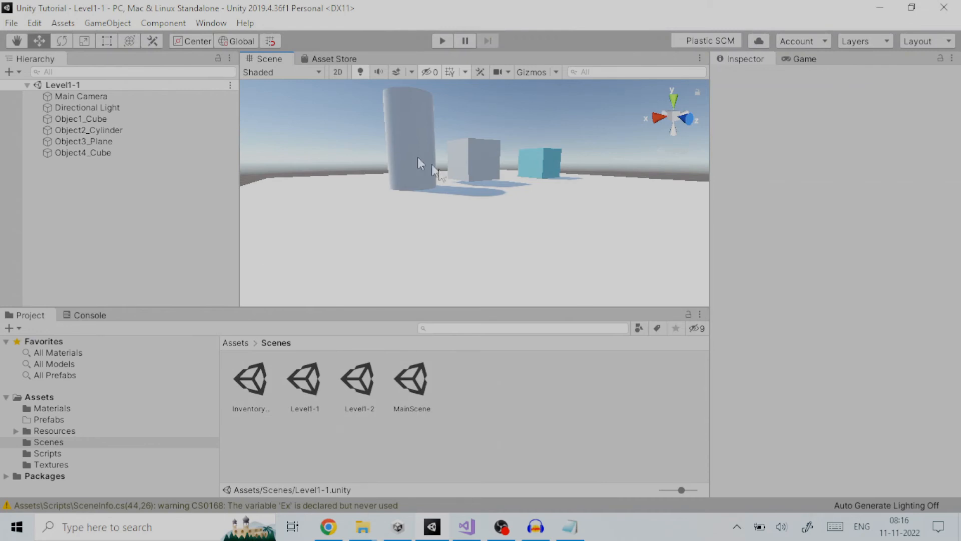
mouse_move(58, 89)
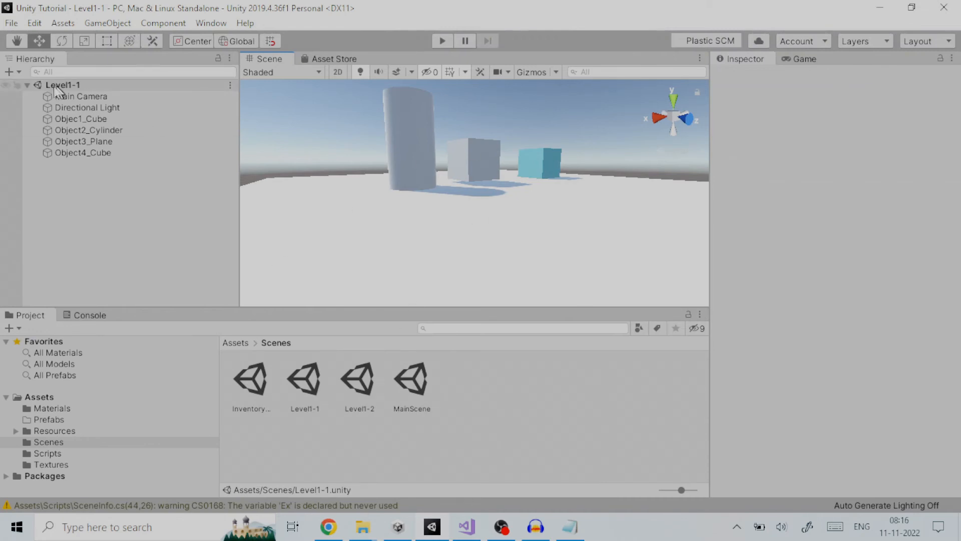
mouse_move(81, 93)
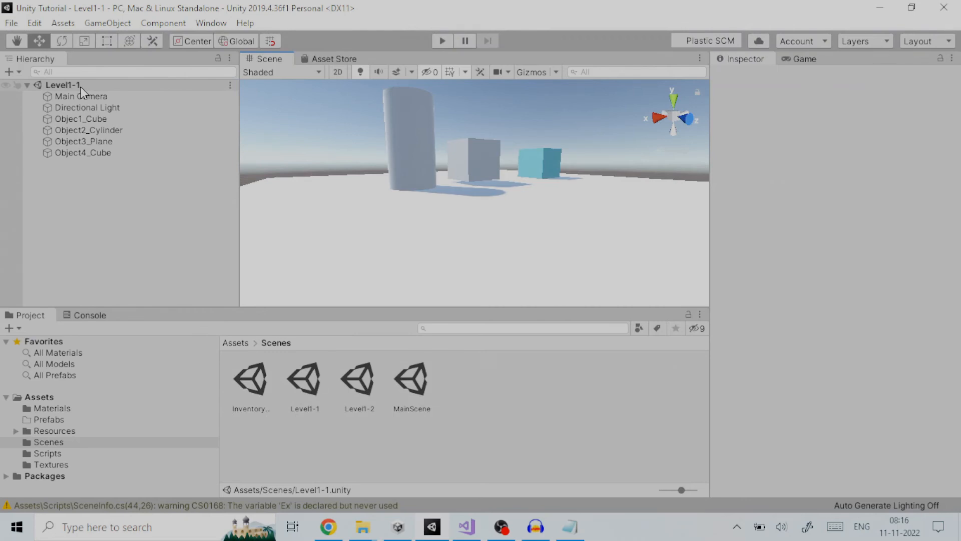
mouse_move(116, 108)
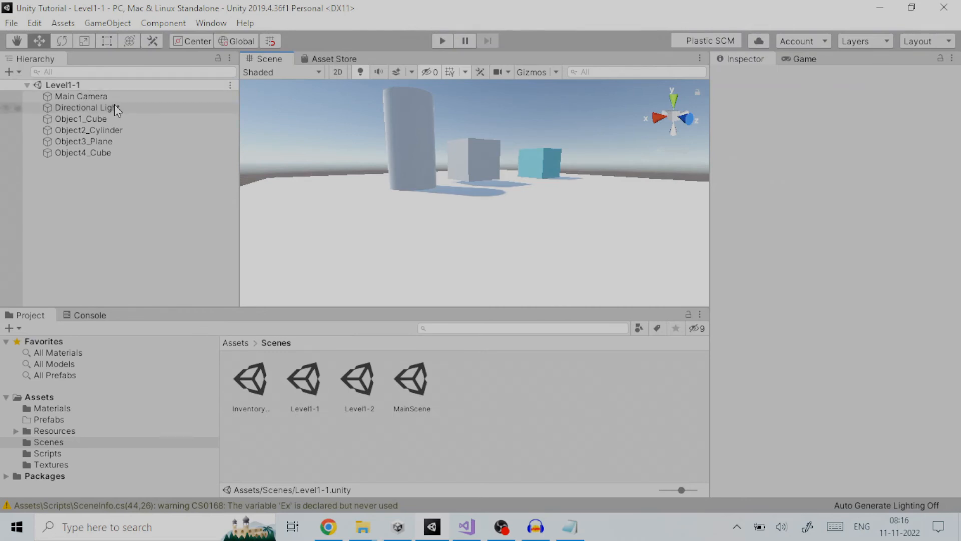
mouse_move(107, 183)
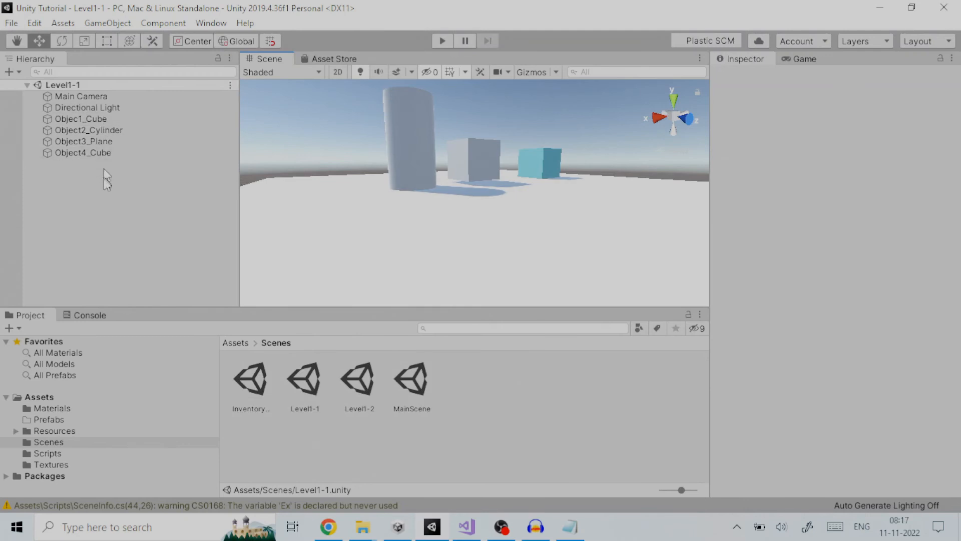
mouse_move(120, 202)
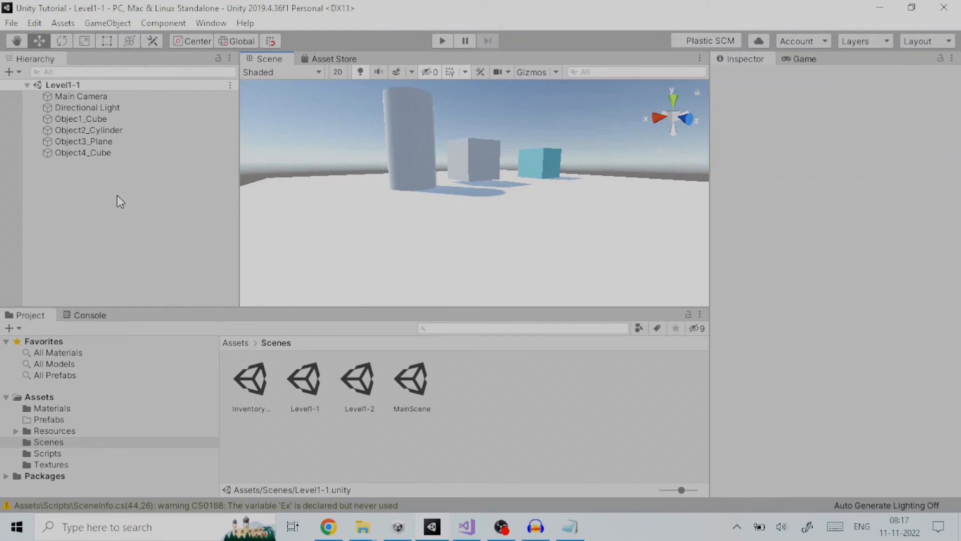
click(107, 23)
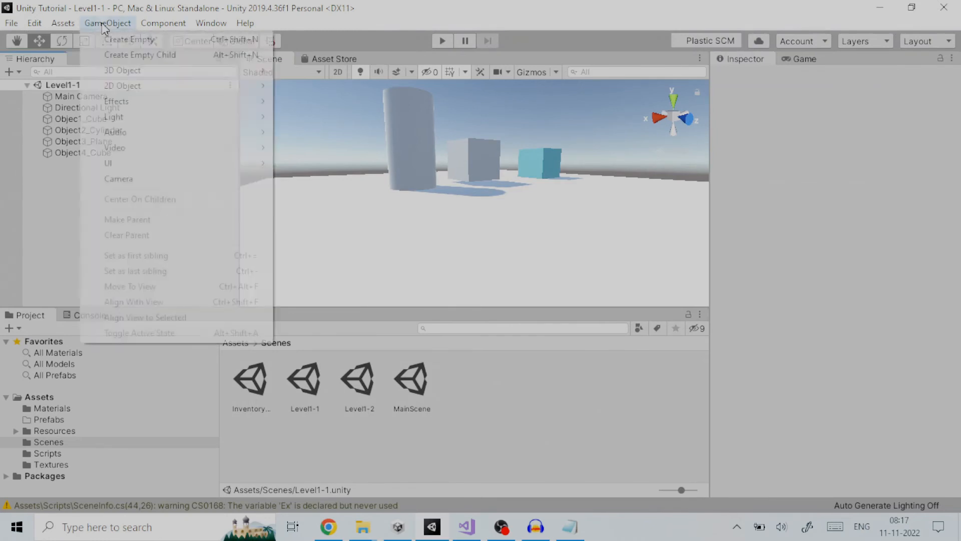
click(115, 160)
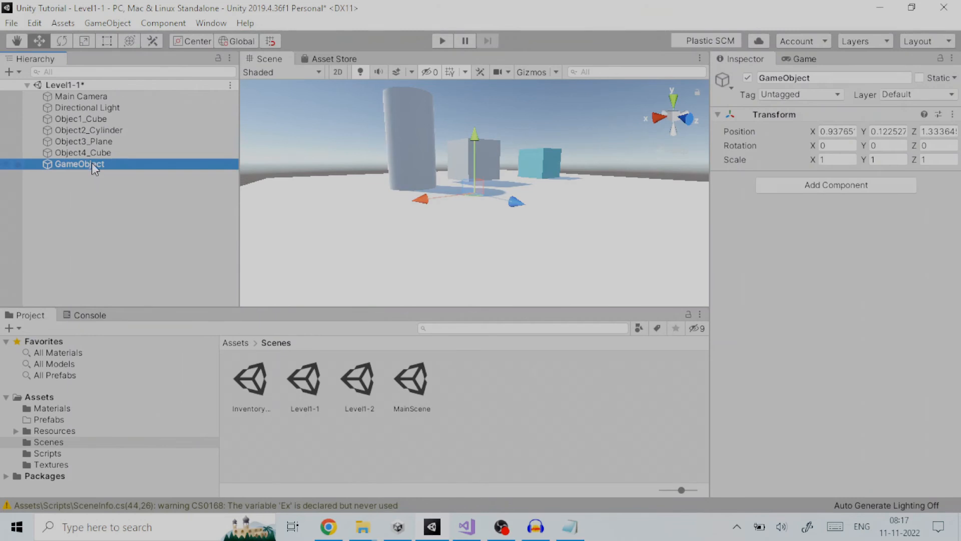
double_click(79, 164)
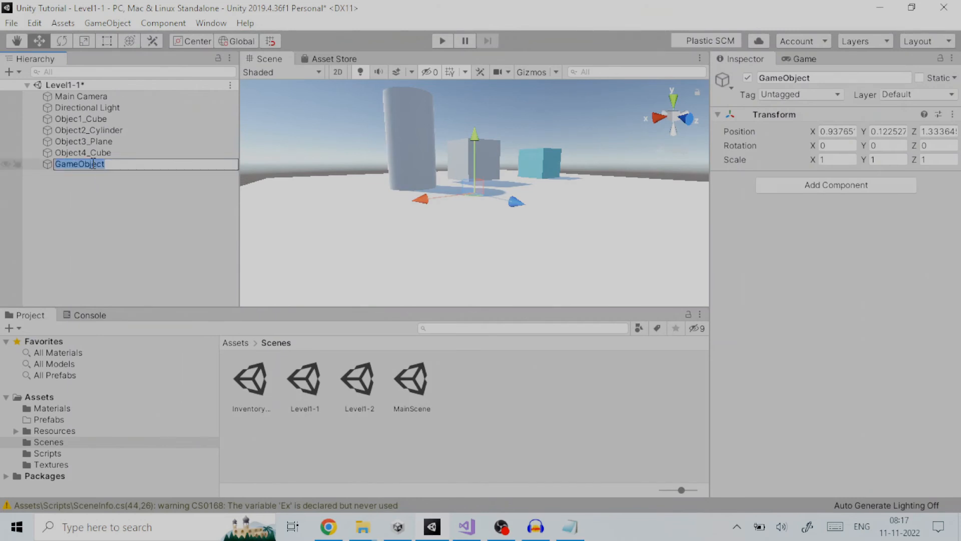
text(SceneInfo)
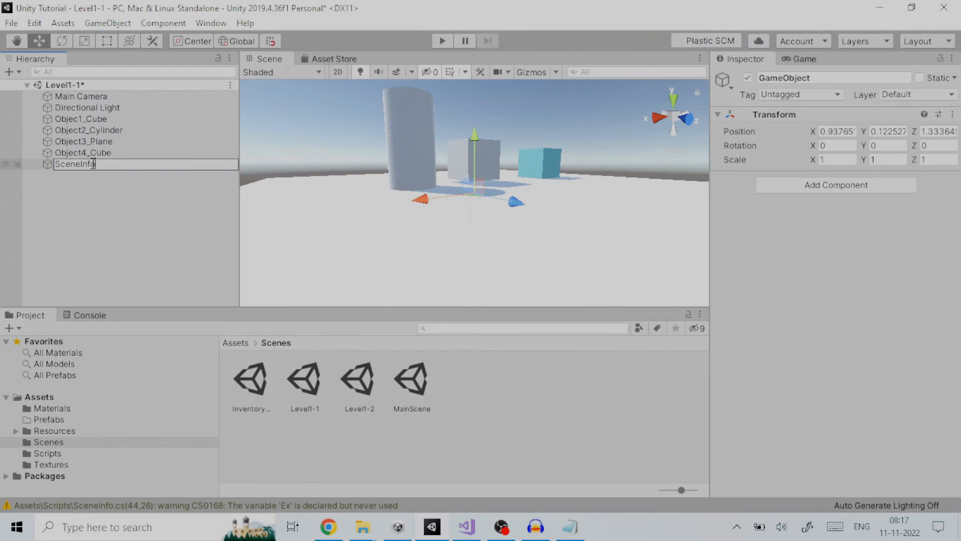
key(Return)
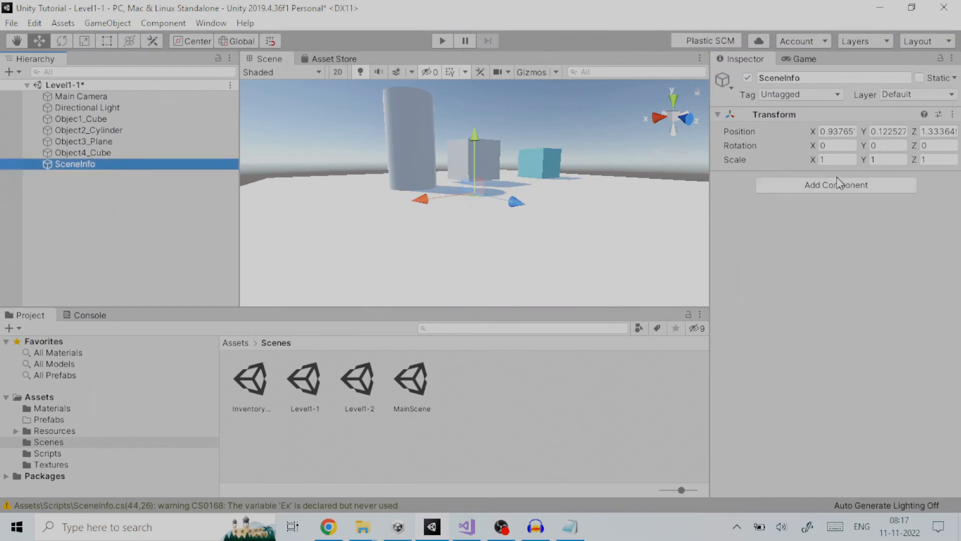
mouse_move(840, 188)
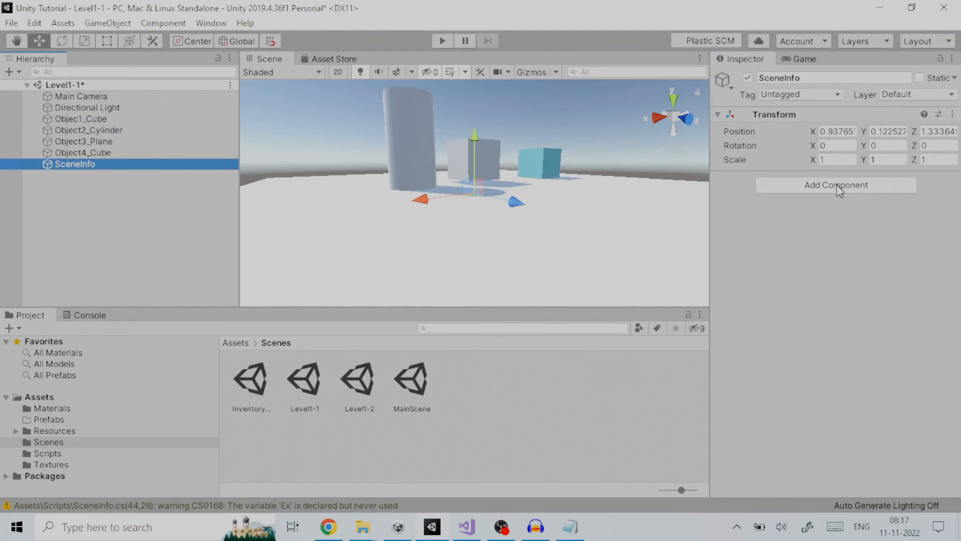
mouse_move(836, 203)
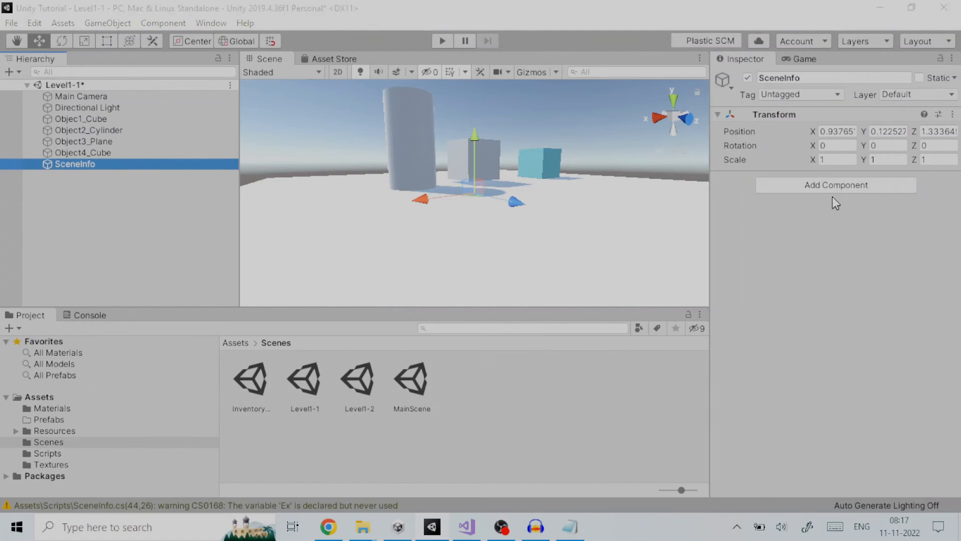
click(835, 185)
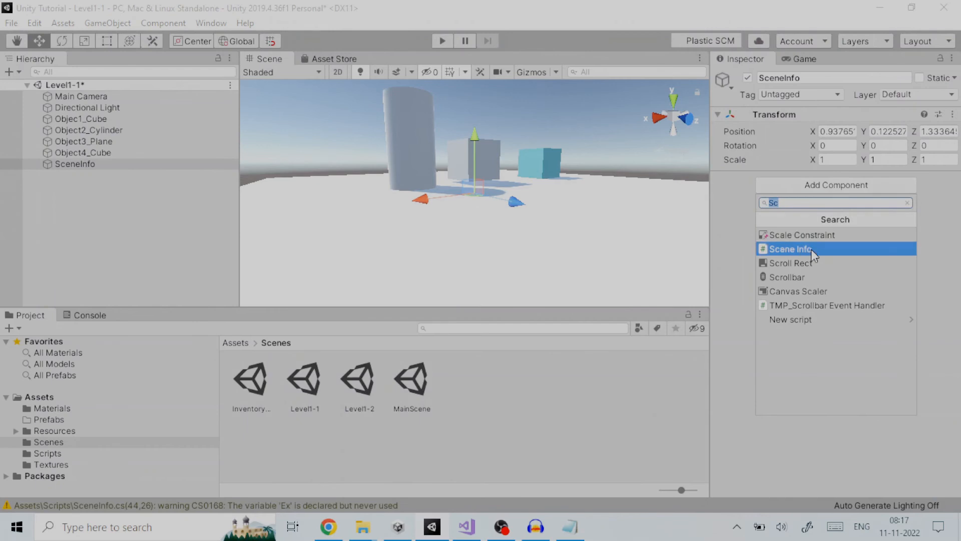
click(791, 249)
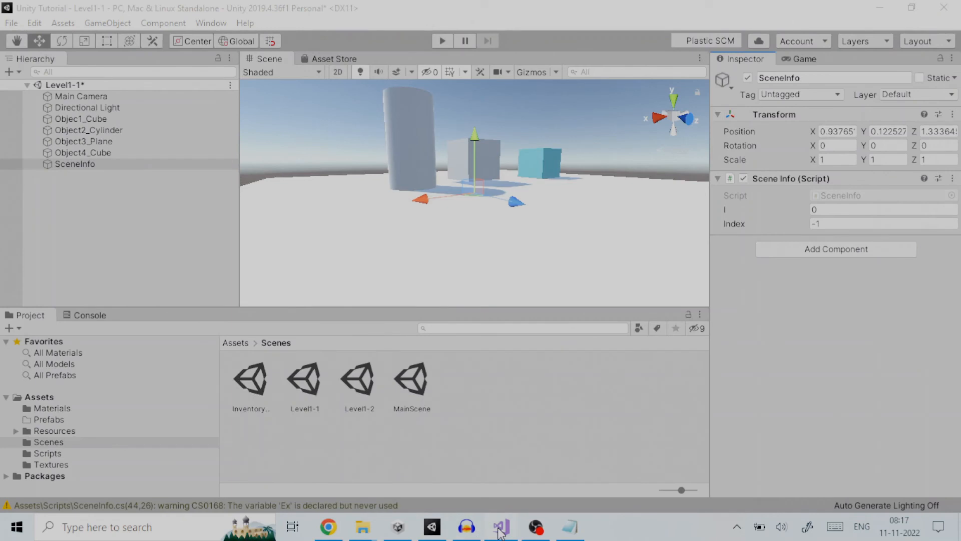
click(500, 526)
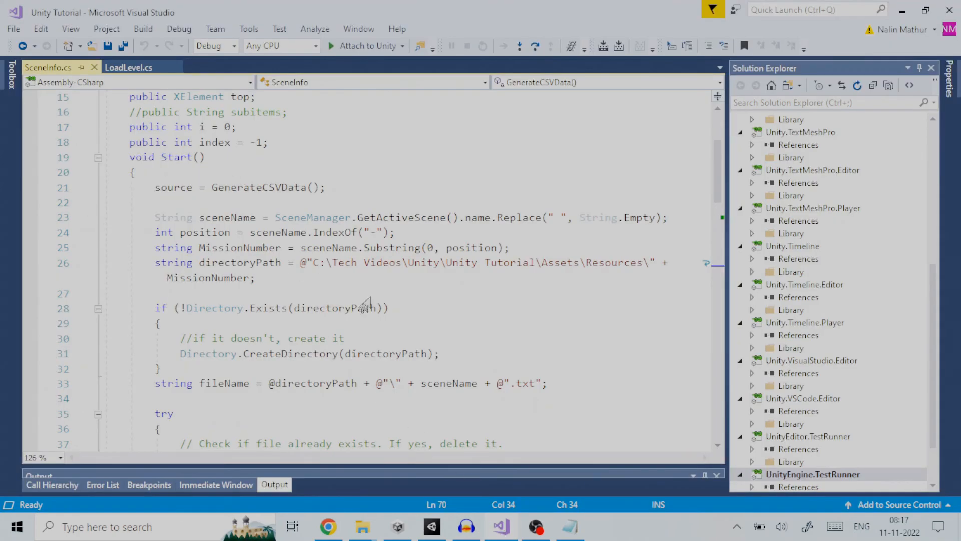
mouse_move(437, 199)
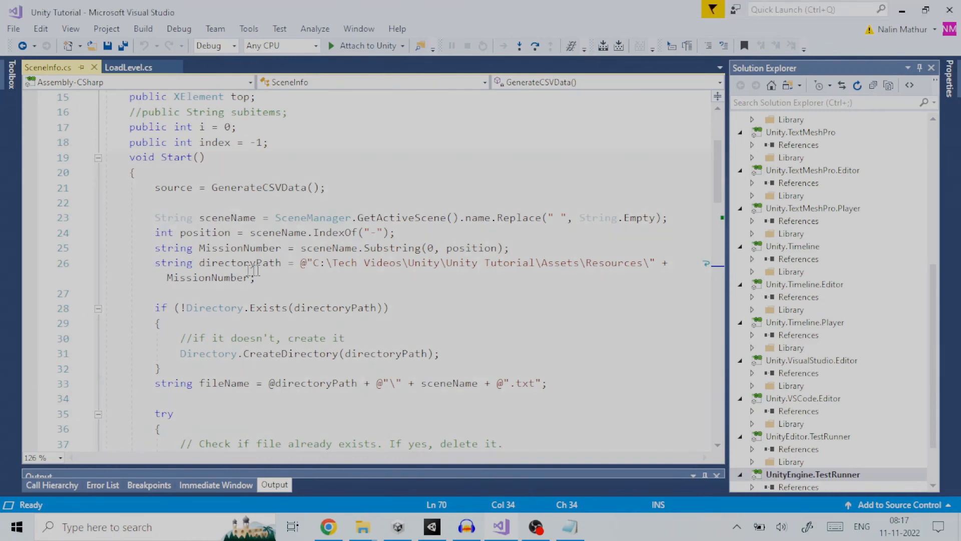
click(170, 262)
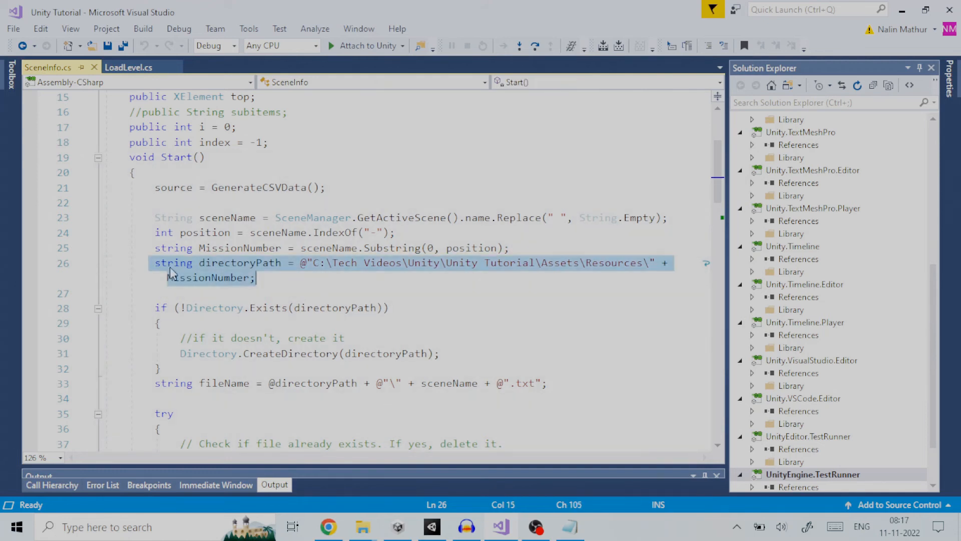
click(194, 277)
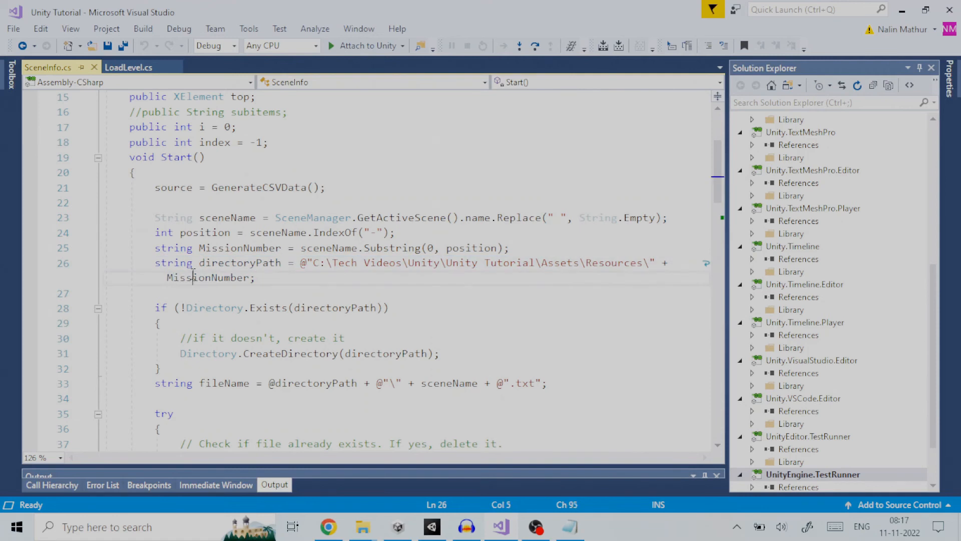
double_click(208, 277)
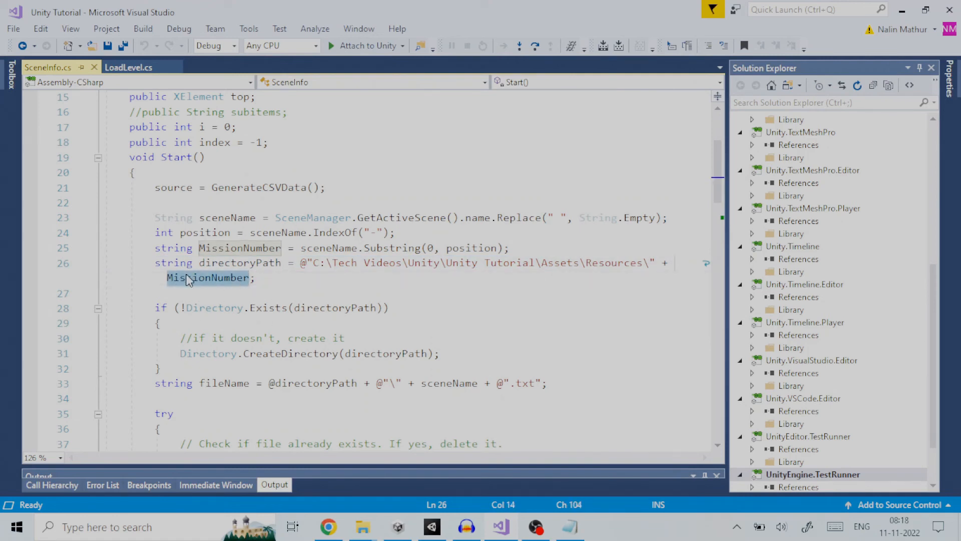
mouse_move(170, 282)
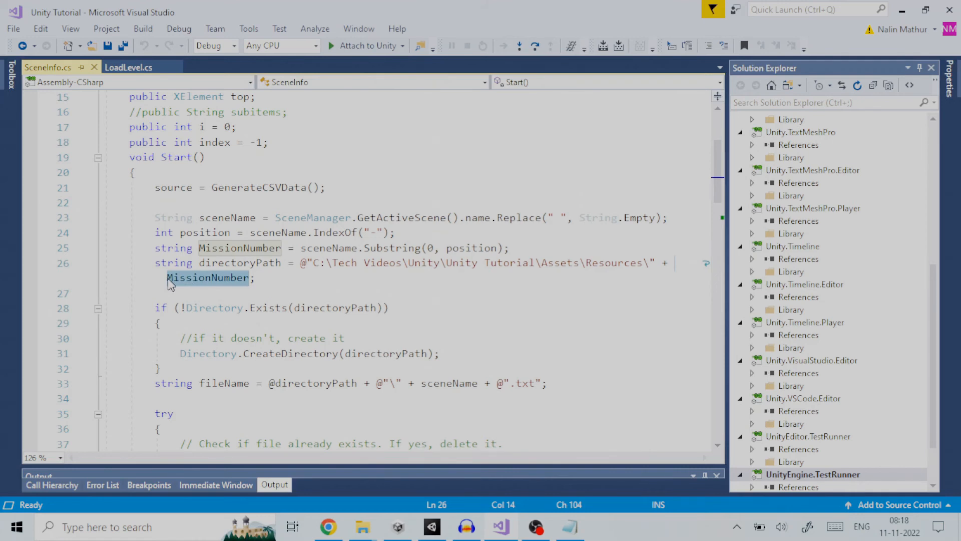
click(169, 276)
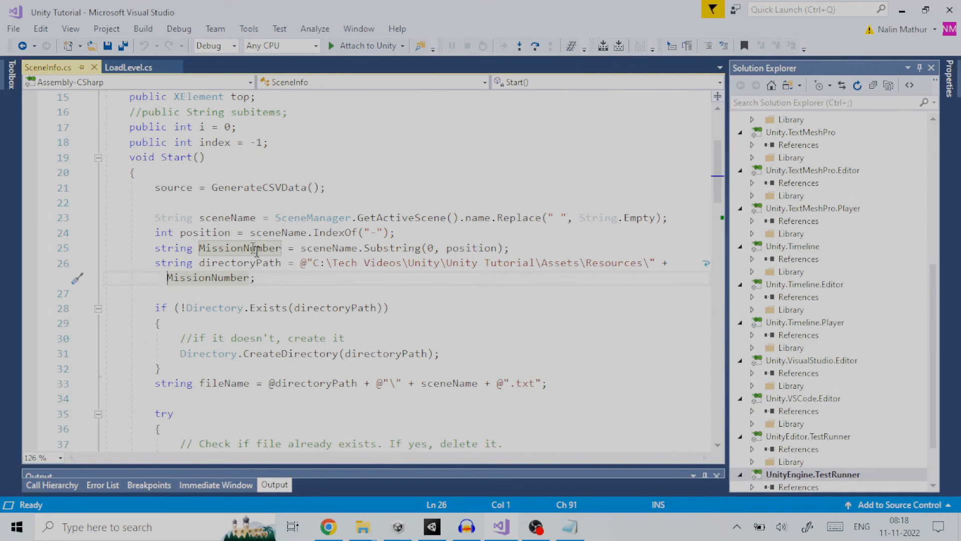
mouse_move(240, 263)
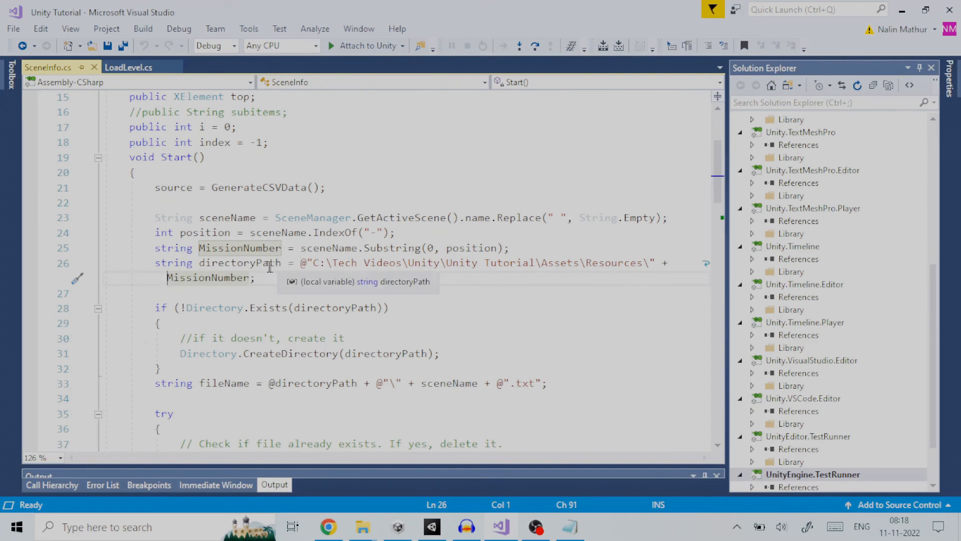
mouse_move(211, 291)
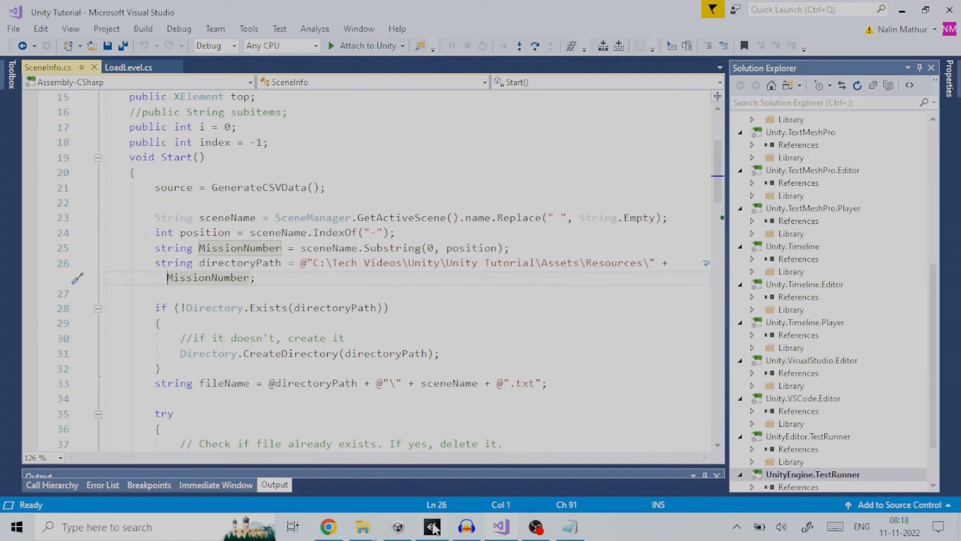
- Return to Unity and save the Level1-1 scene containing SceneInfo
click(431, 526)
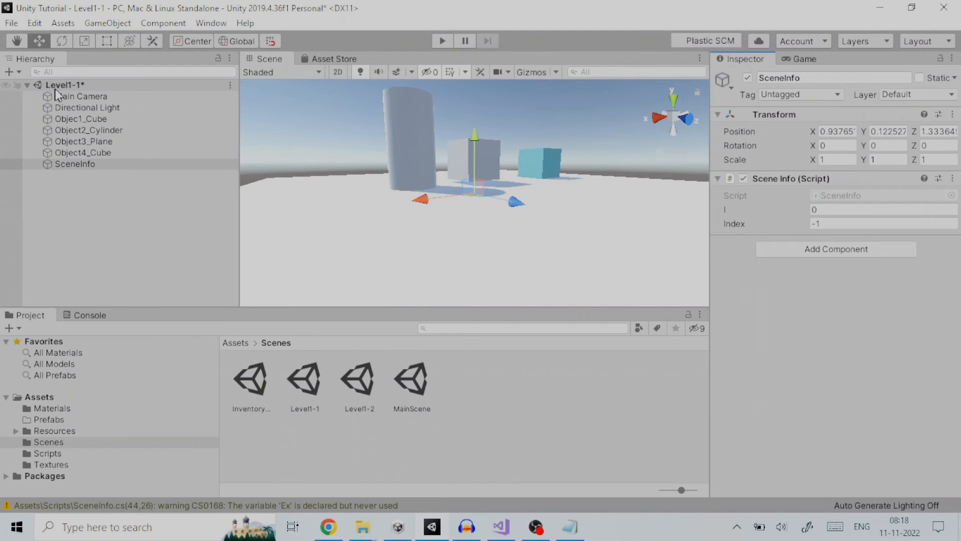
mouse_move(86, 93)
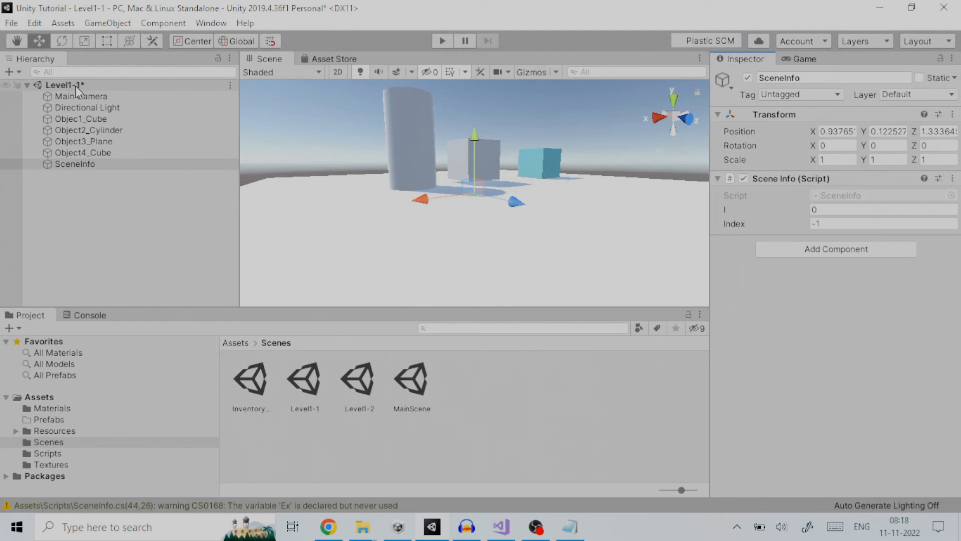
click(11, 22)
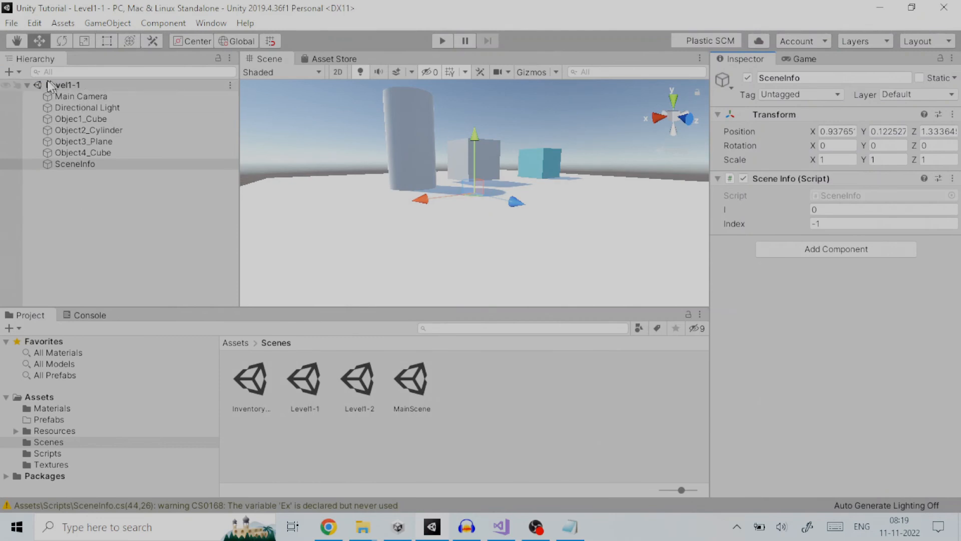
mouse_move(89, 97)
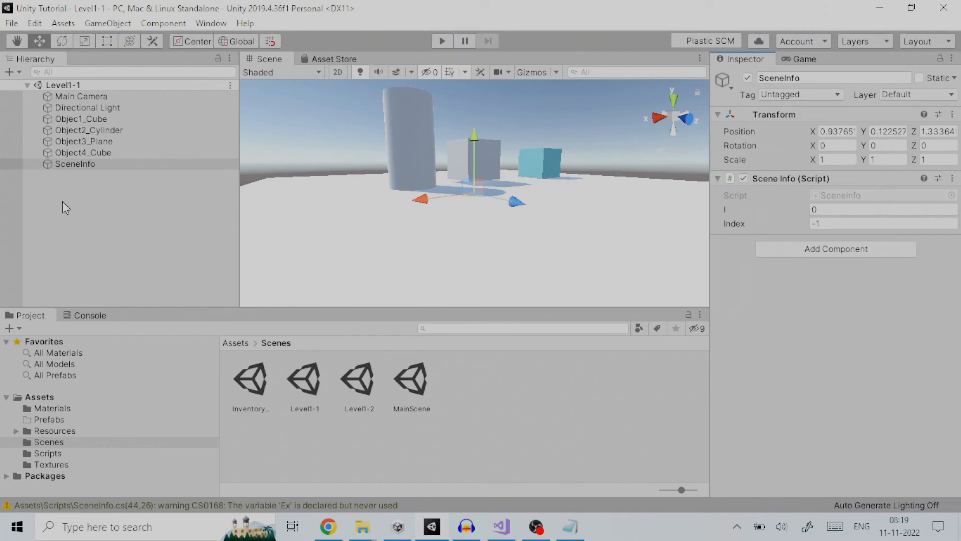
mouse_move(507, 505)
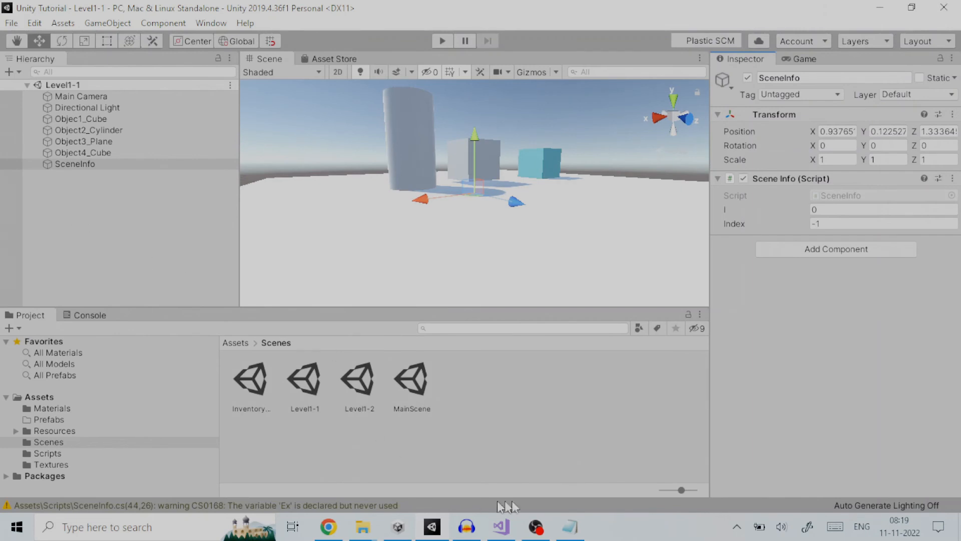
click(500, 527)
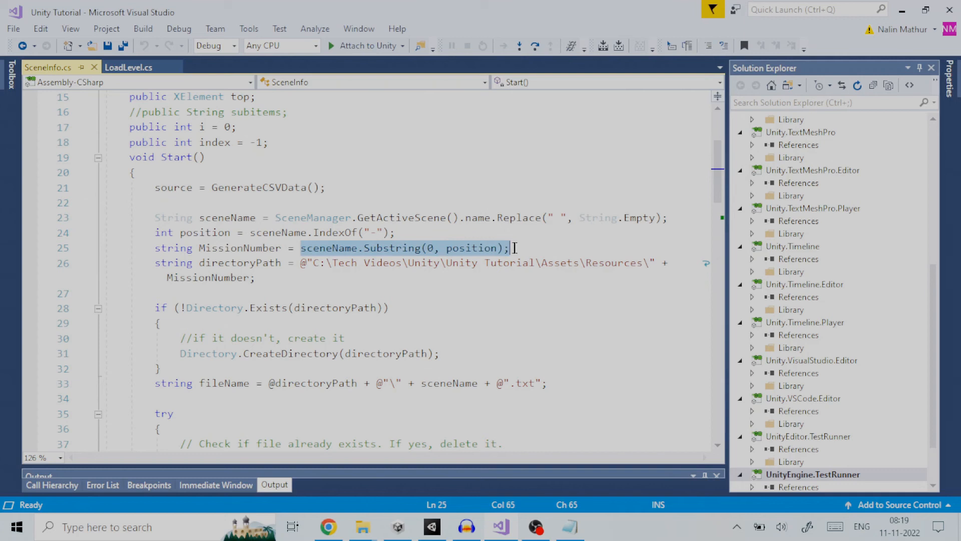
mouse_move(240, 248)
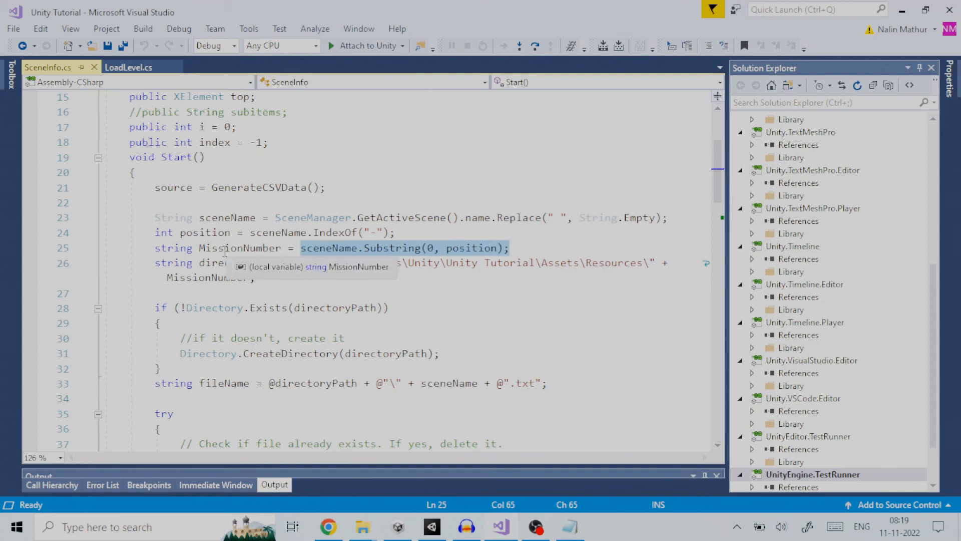
click(238, 248)
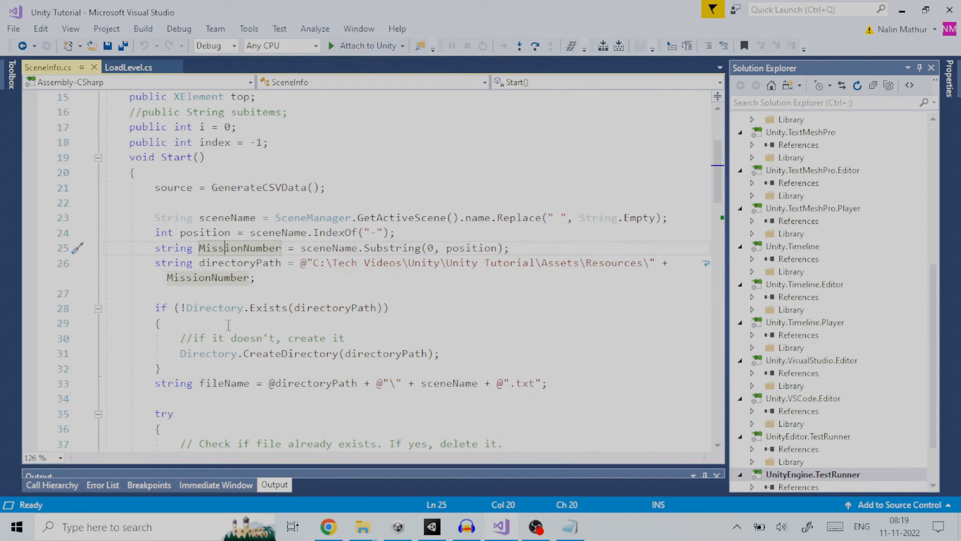
mouse_move(172, 248)
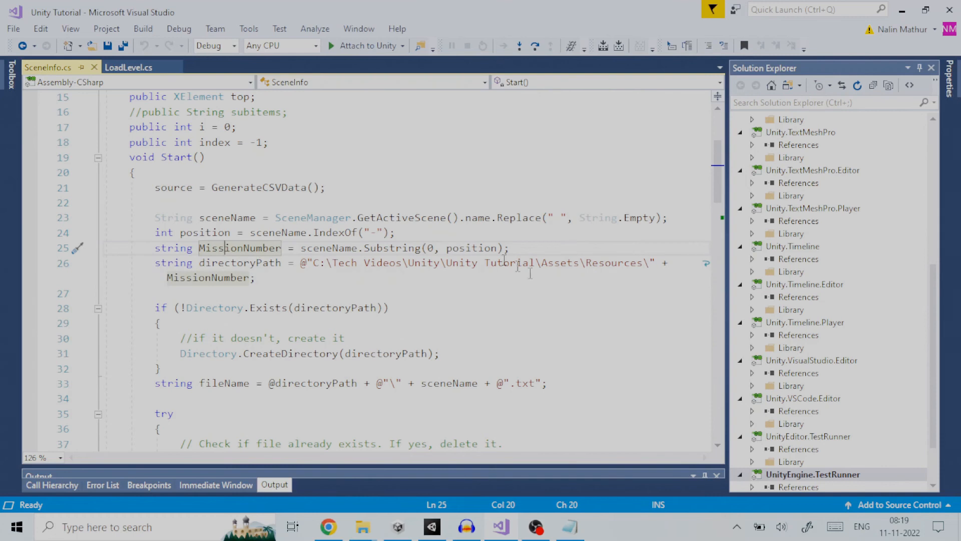
scroll(up, 3)
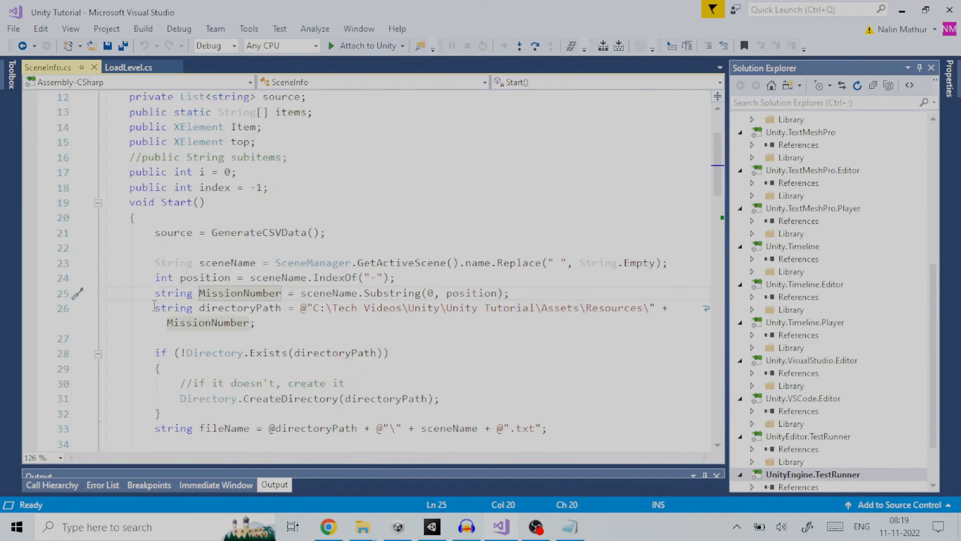
click(248, 322)
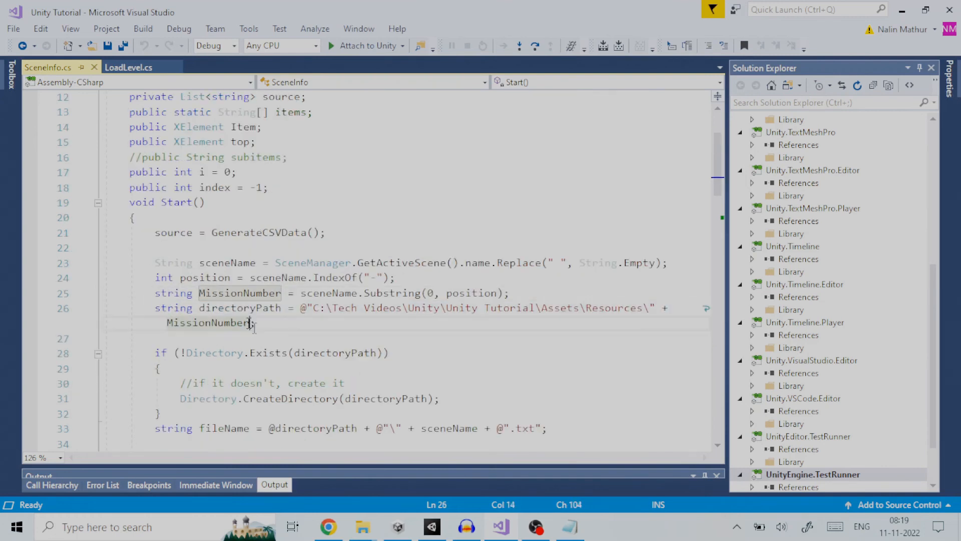
scroll(down, 3)
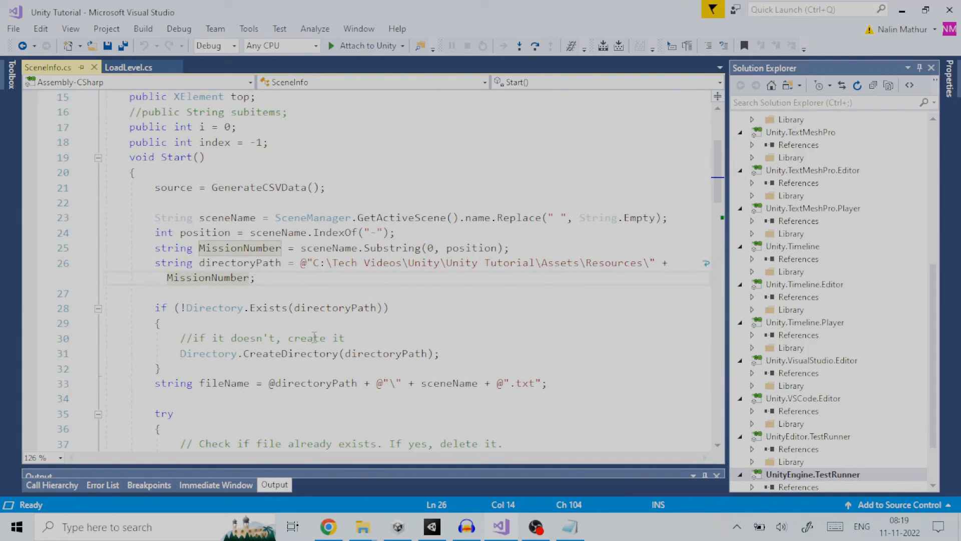
mouse_move(159, 376)
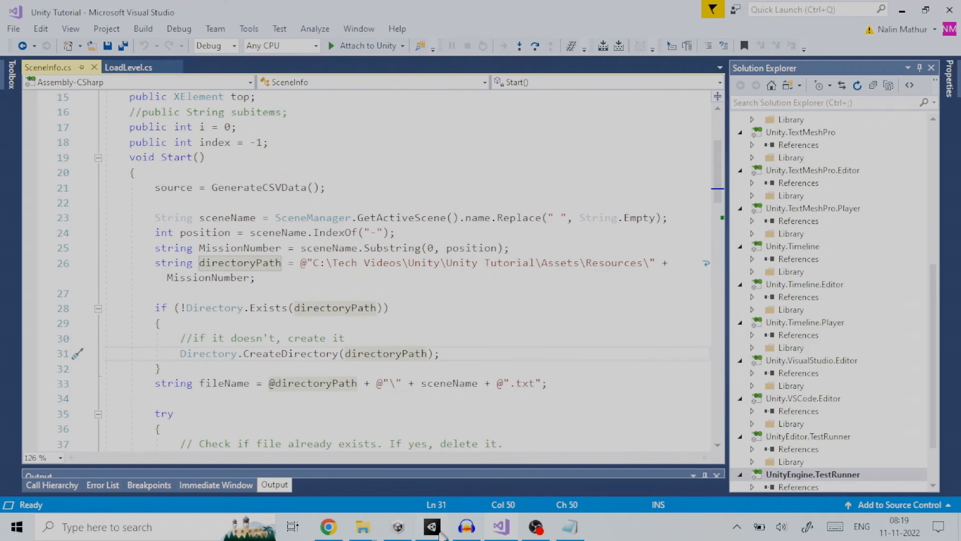
click(431, 527)
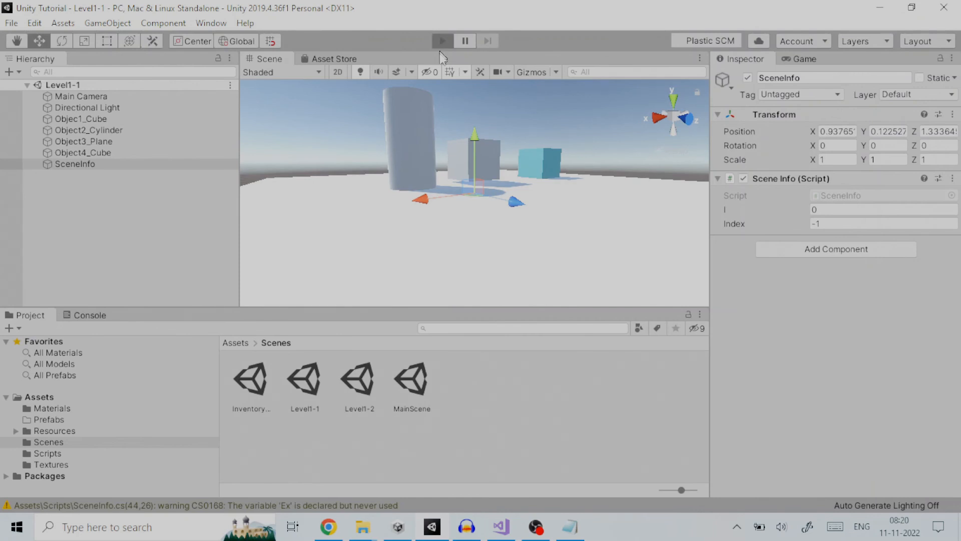
mouse_move(362, 526)
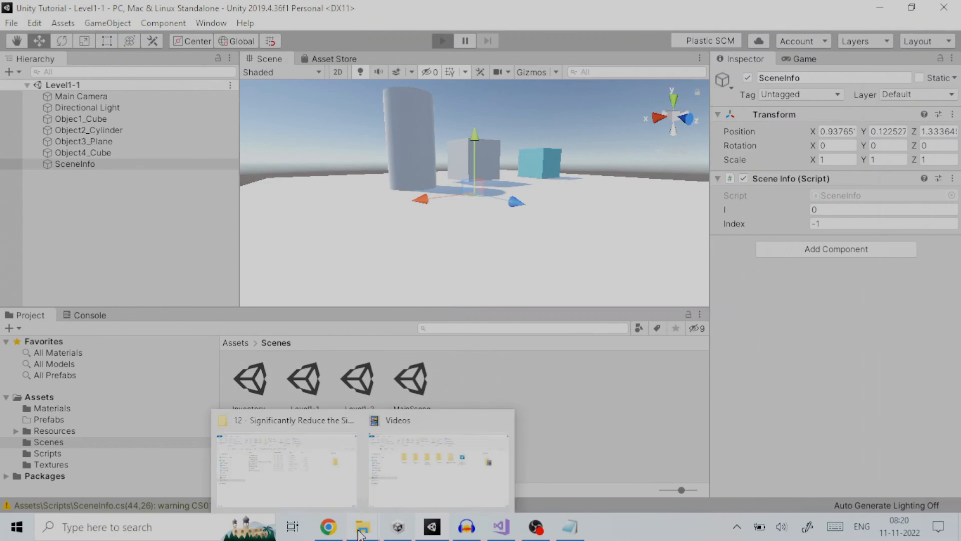
- Browse File Explorer to Unity Tutorial's Assets/Resources and open the Level1 folder
click(285, 466)
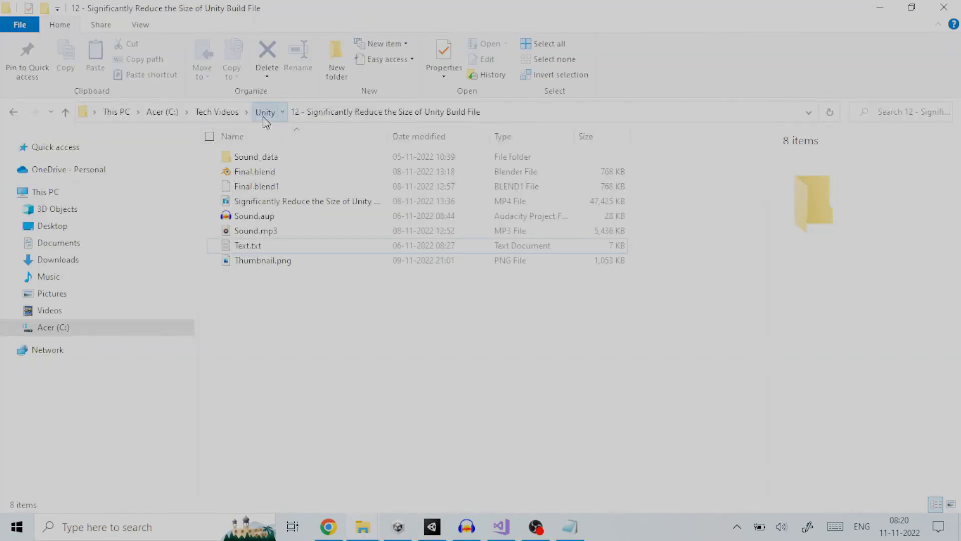
click(264, 112)
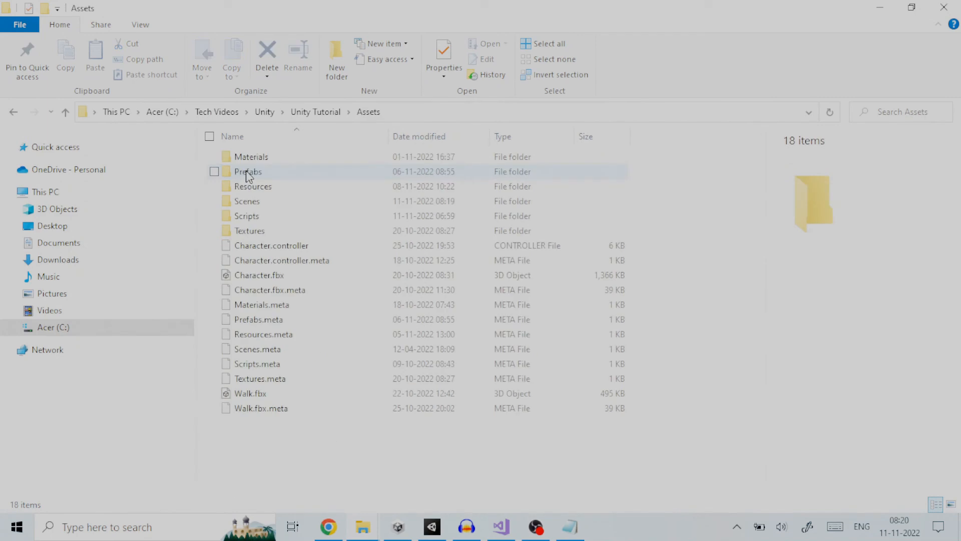
double_click(252, 186)
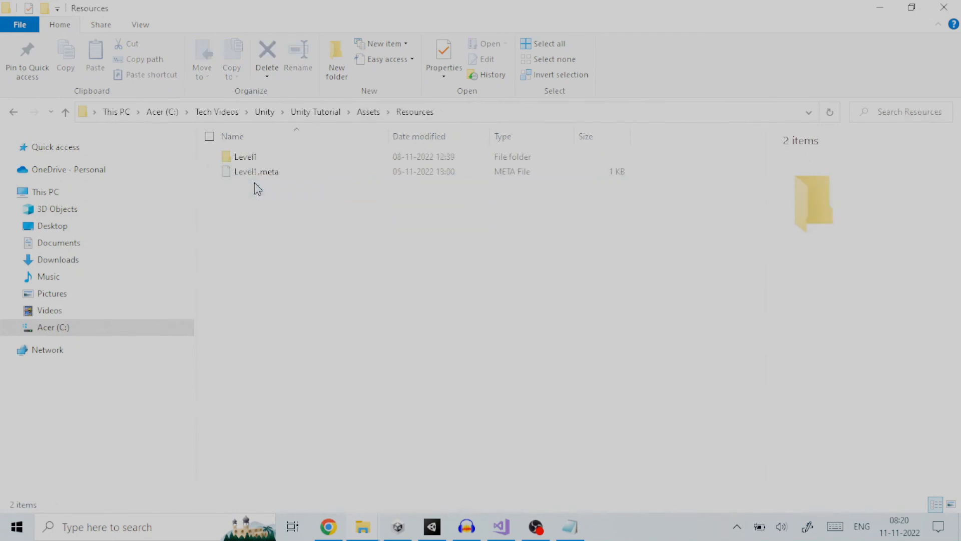
mouse_move(230, 161)
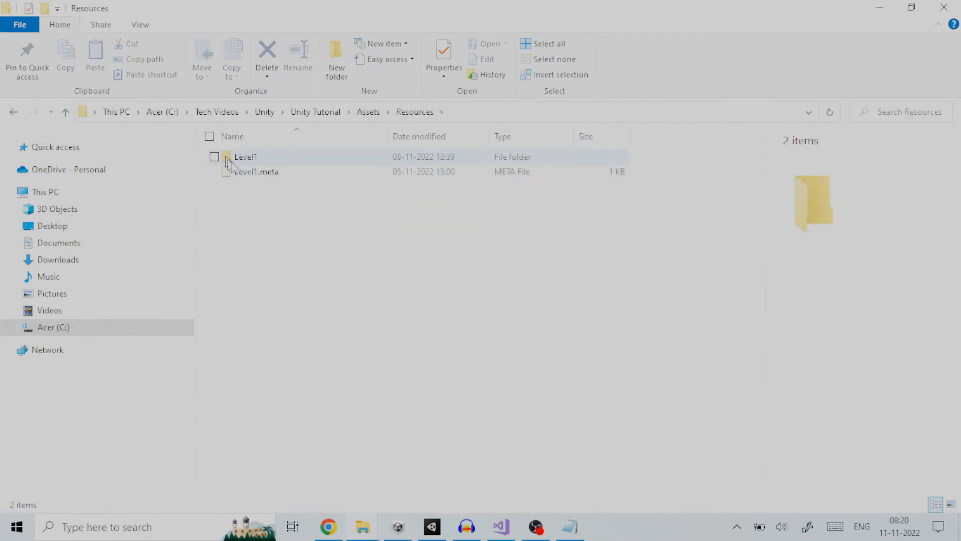
click(245, 156)
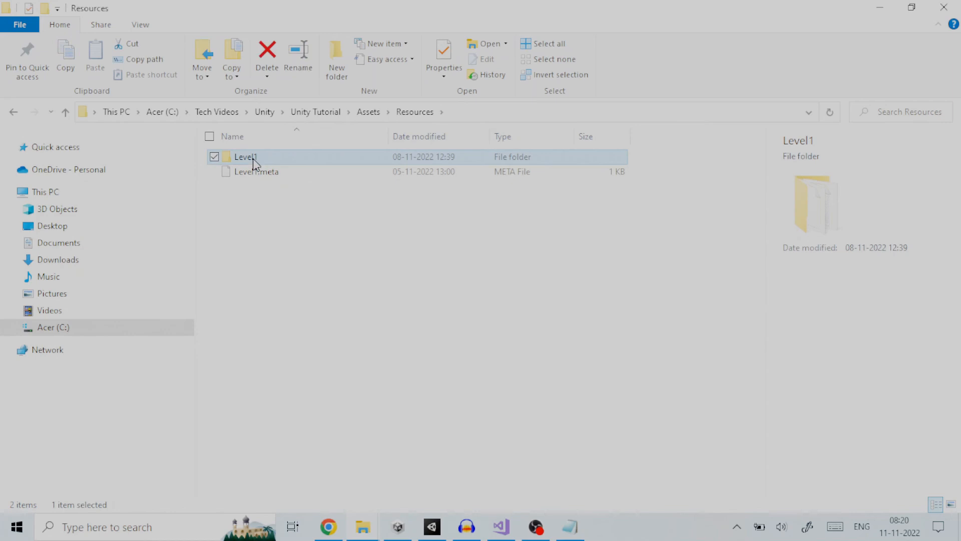
double_click(245, 157)
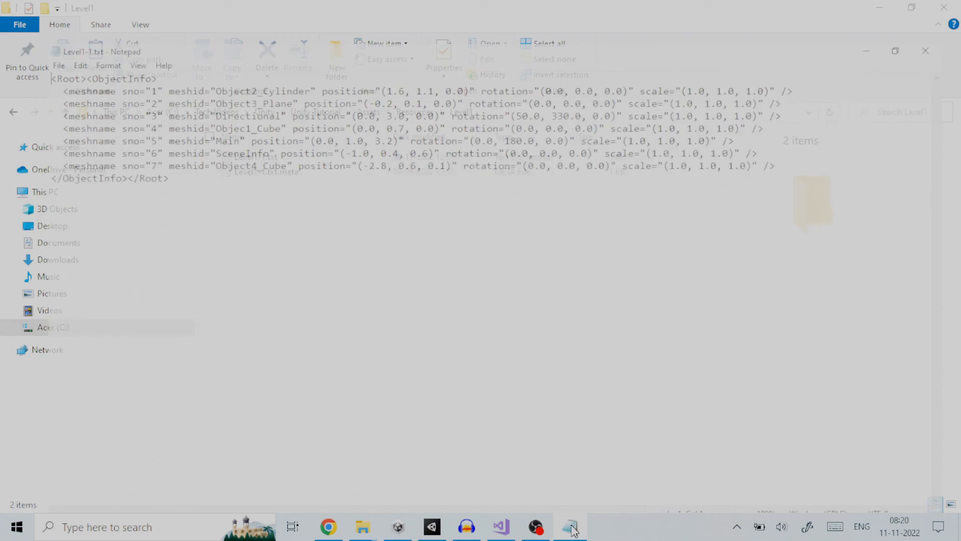
- Review the Object2_Cylinder and Object3_Plane mesh ids in Level1-1.txt, then return to Unity
click(569, 526)
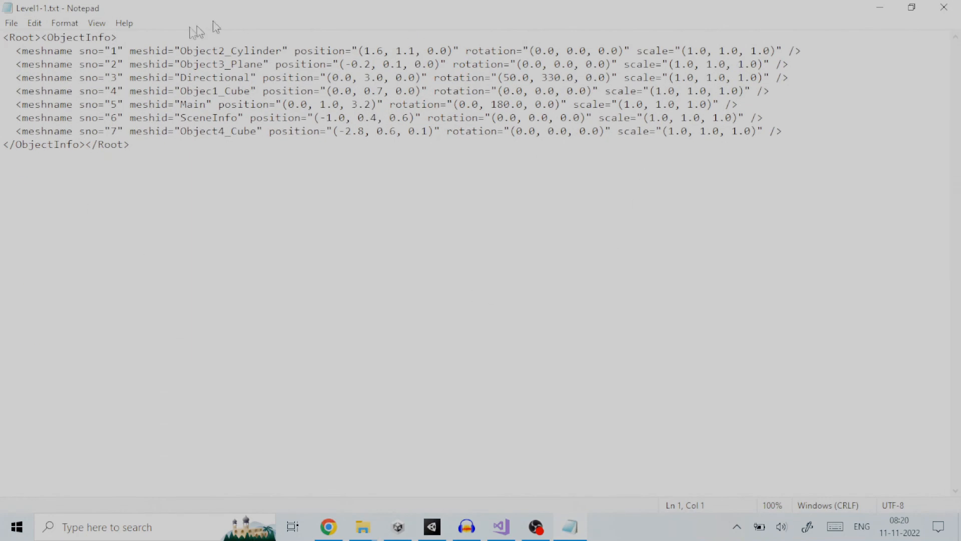
mouse_move(163, 66)
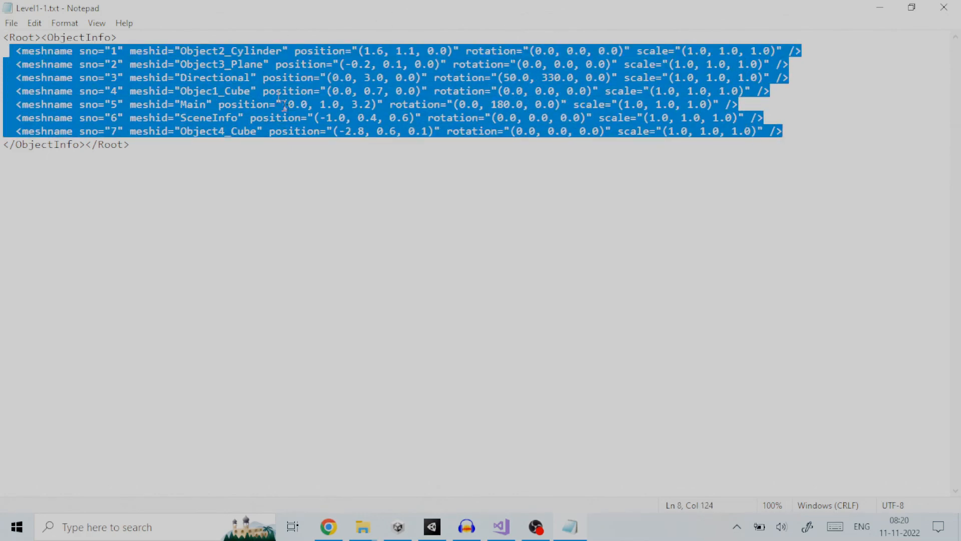
click(30, 51)
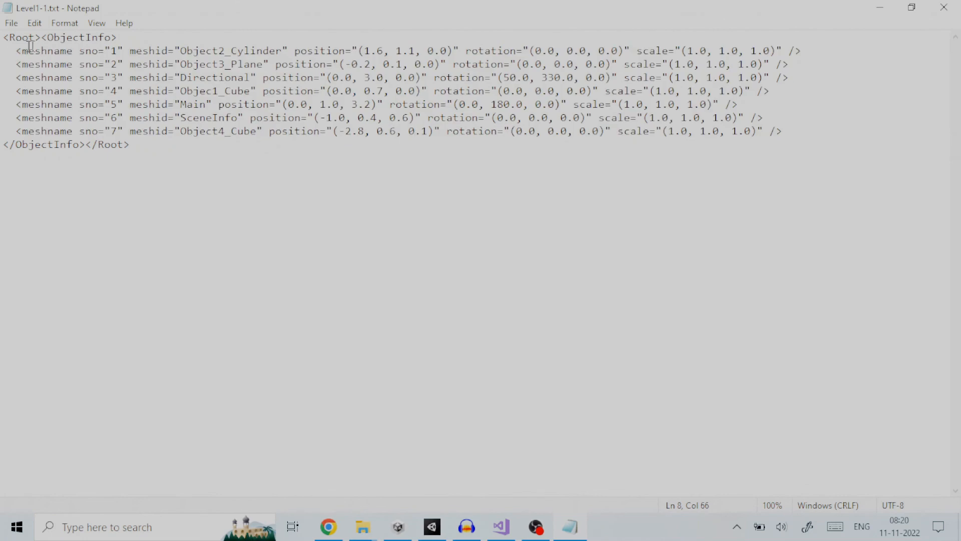
double_click(44, 51)
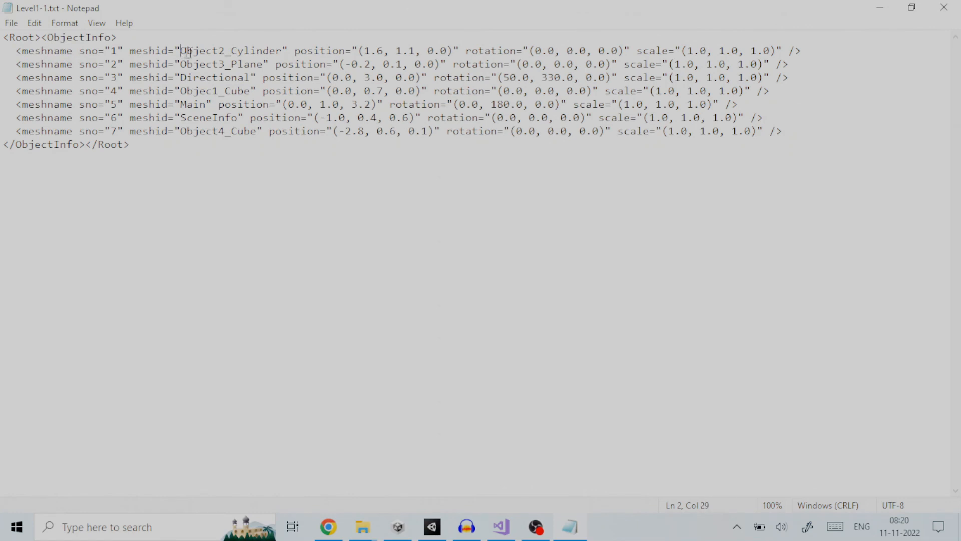
double_click(231, 51)
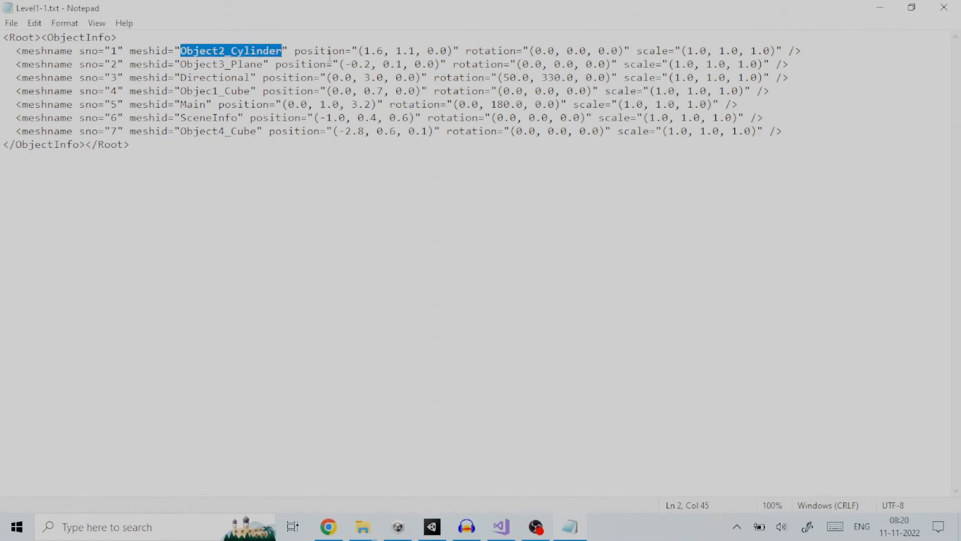
click(192, 65)
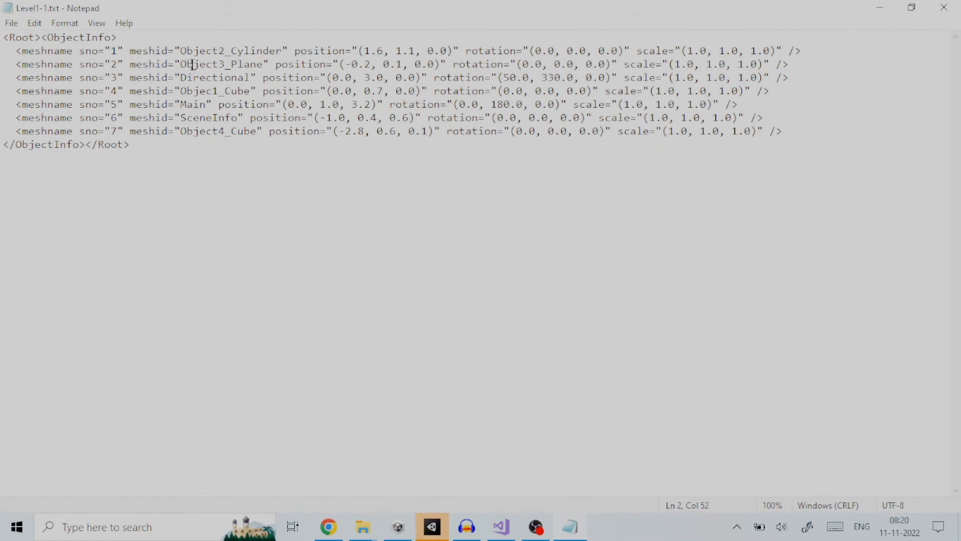
double_click(221, 64)
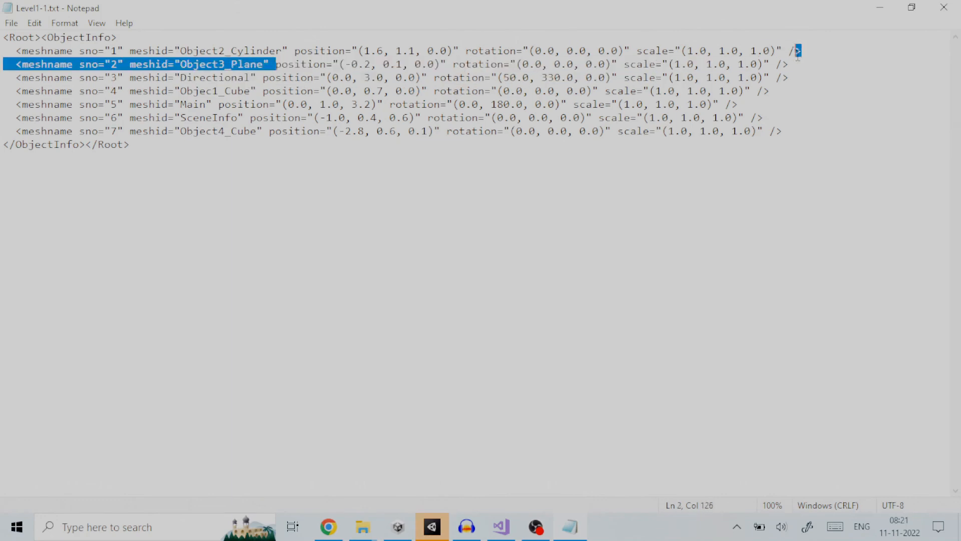
click(432, 526)
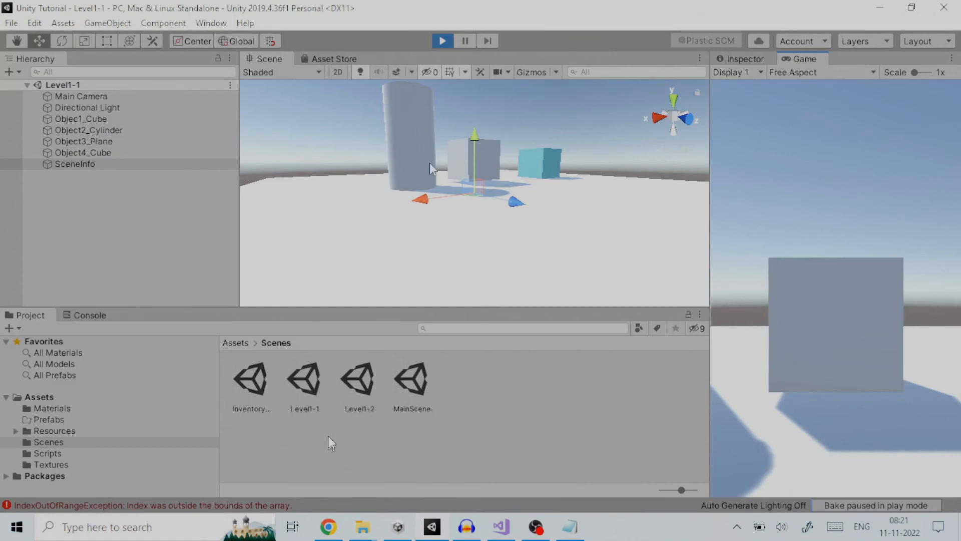
- Exit play mode, use the Level1-1 asset's context menu, and select MainScene
click(442, 40)
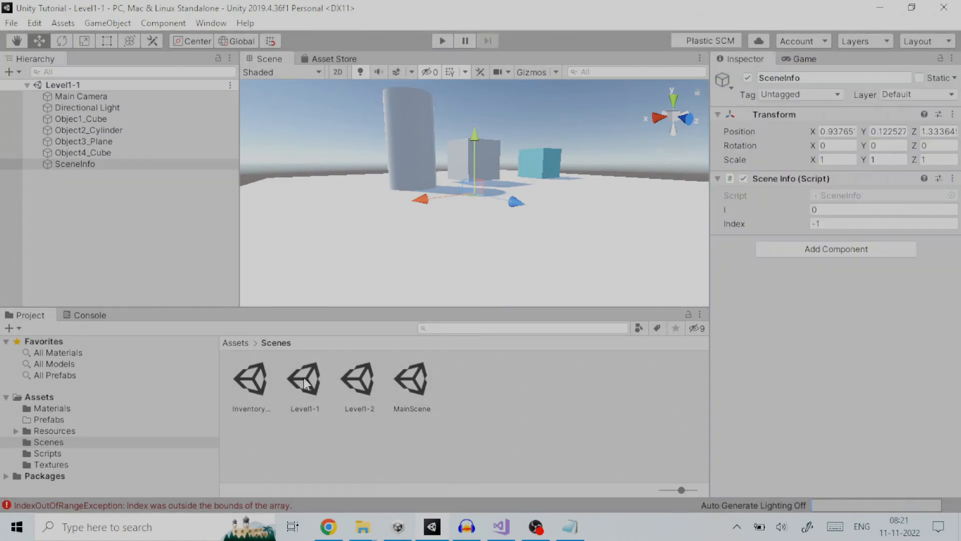
right_click(305, 378)
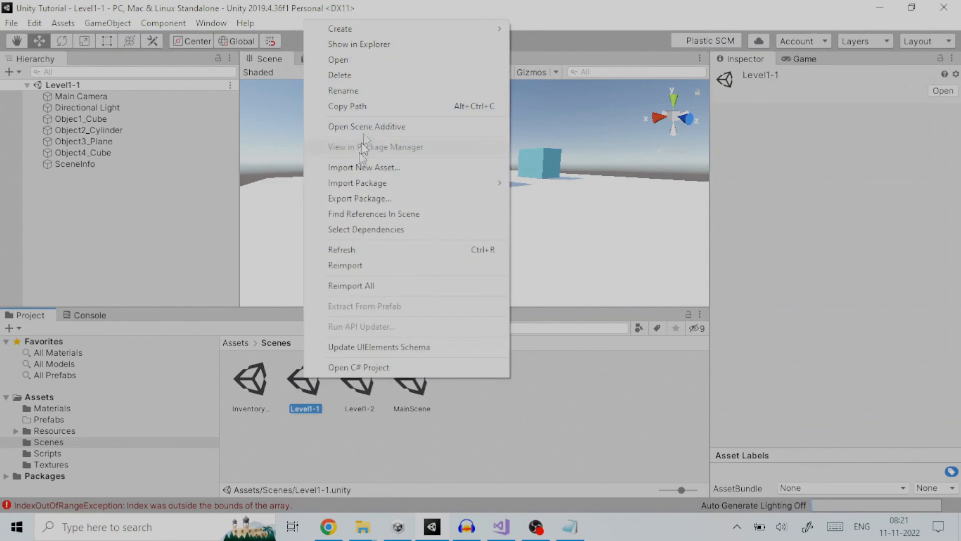
click(339, 75)
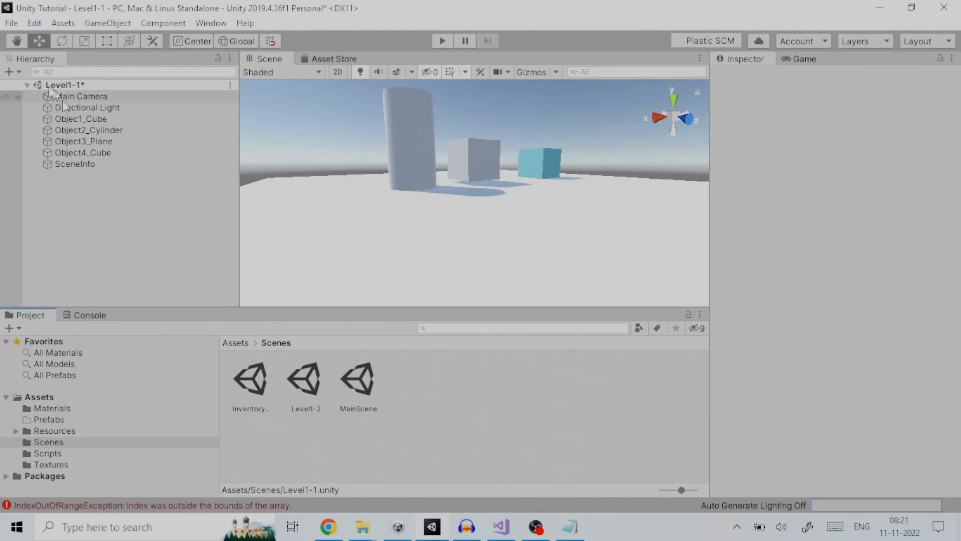
click(11, 22)
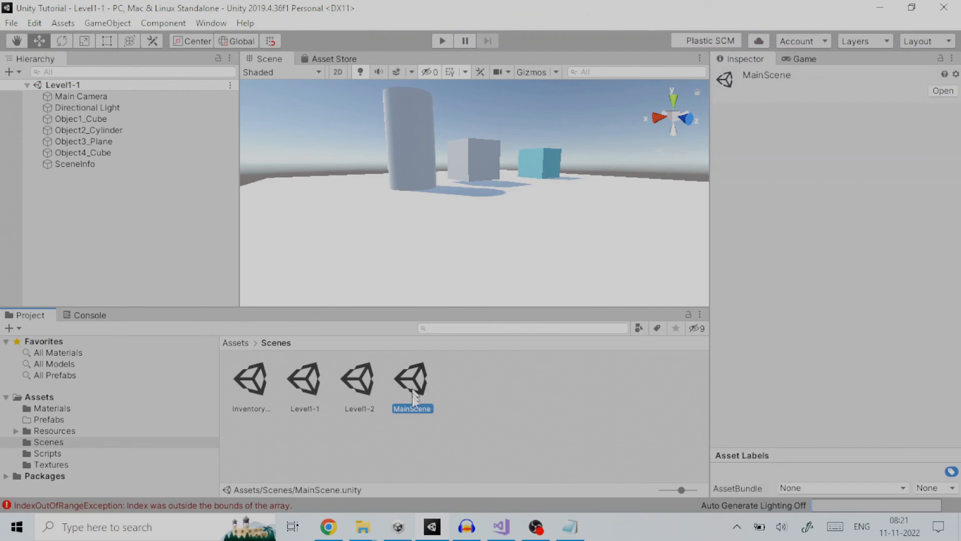
- Open MainScene, create an empty LoadLevel object, and attach the Load Level script
double_click(412, 380)
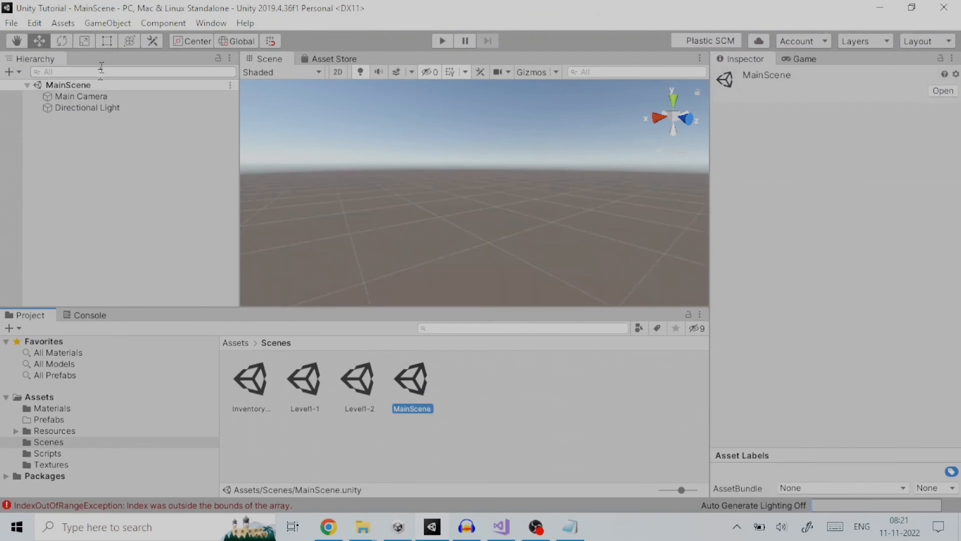
click(106, 23)
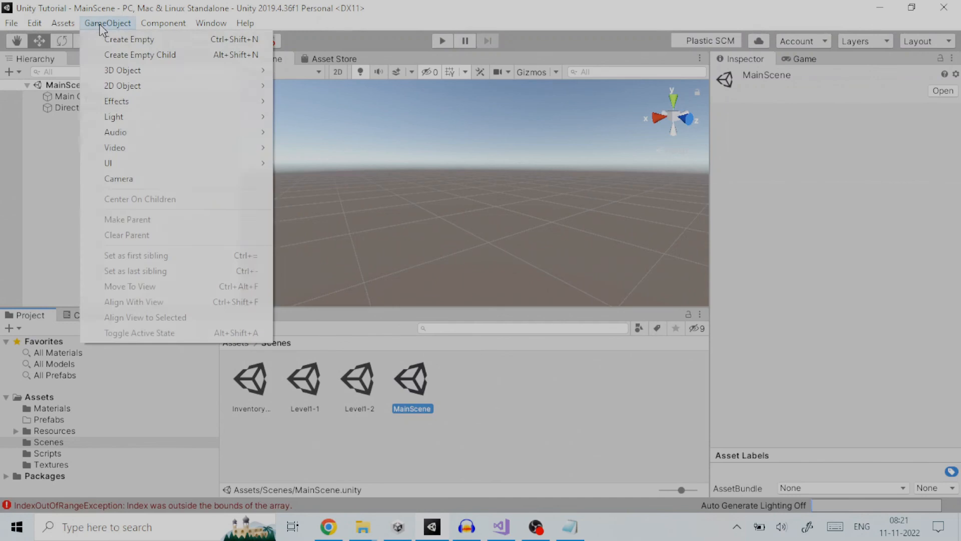
click(129, 39)
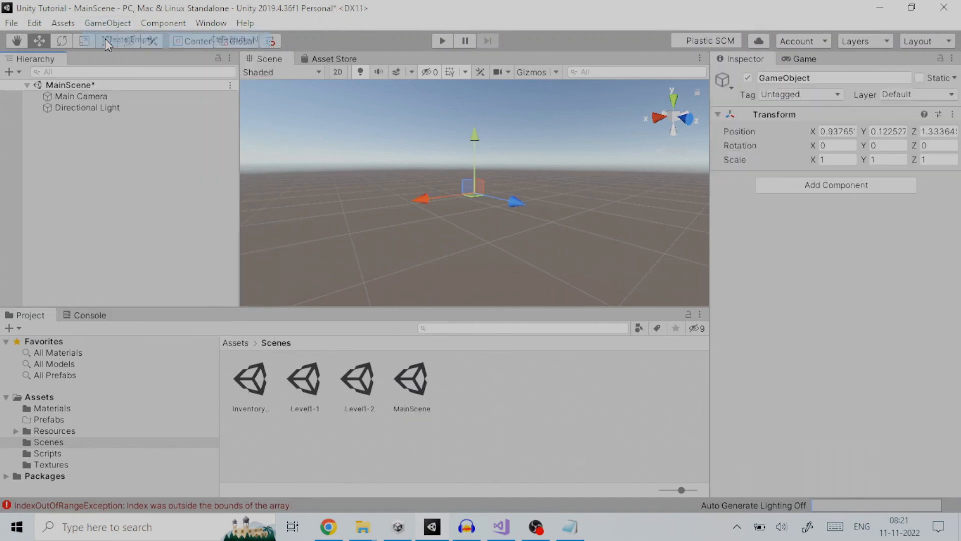
click(127, 40)
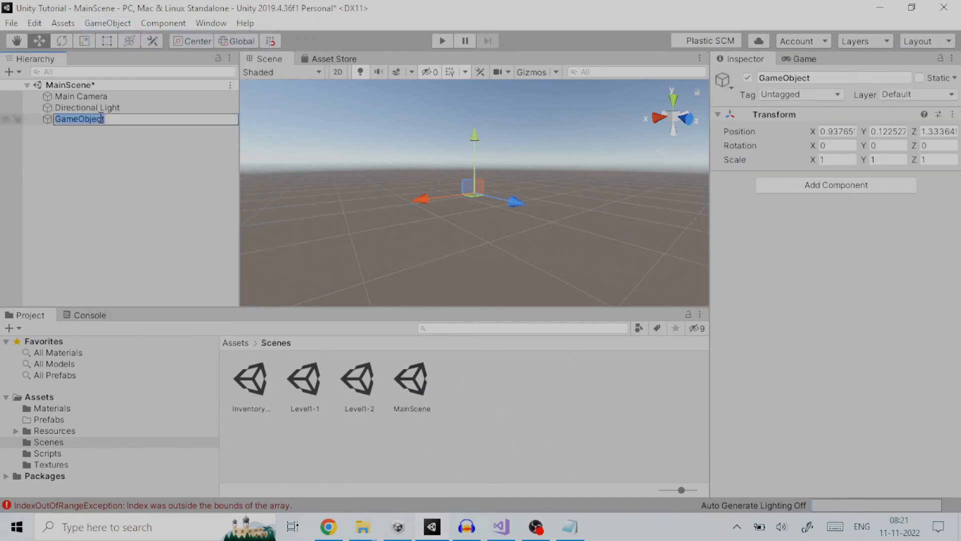
text(LoadLevel)
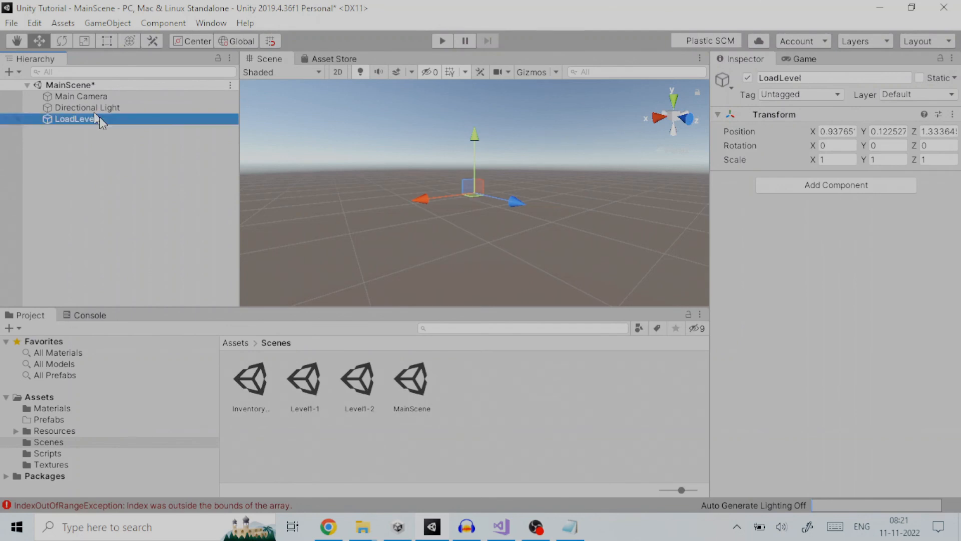
mouse_move(854, 193)
text(L)
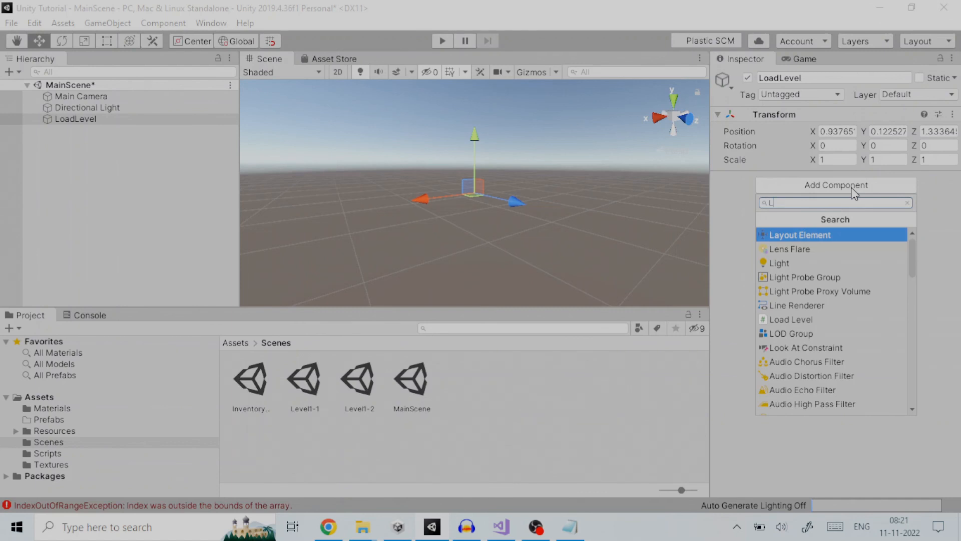
text(oadLe)
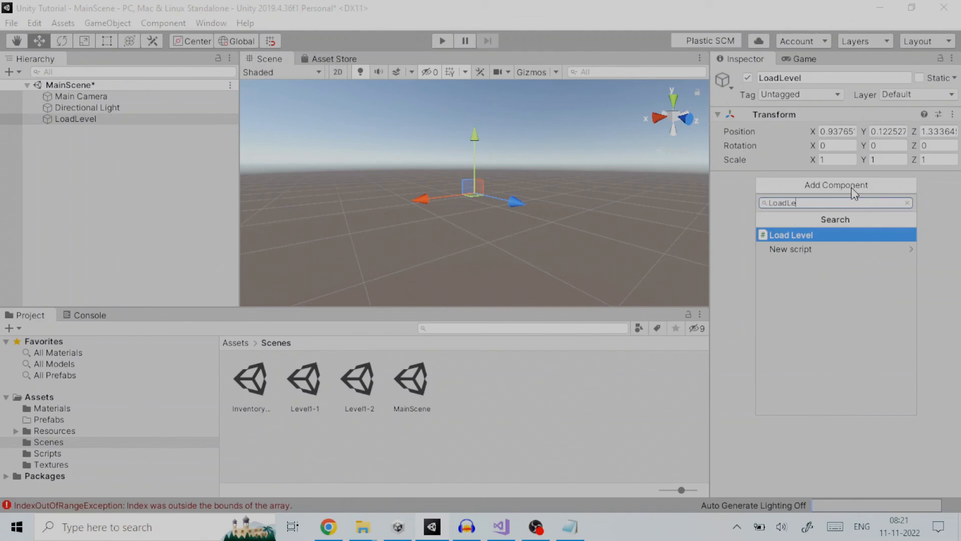
click(791, 234)
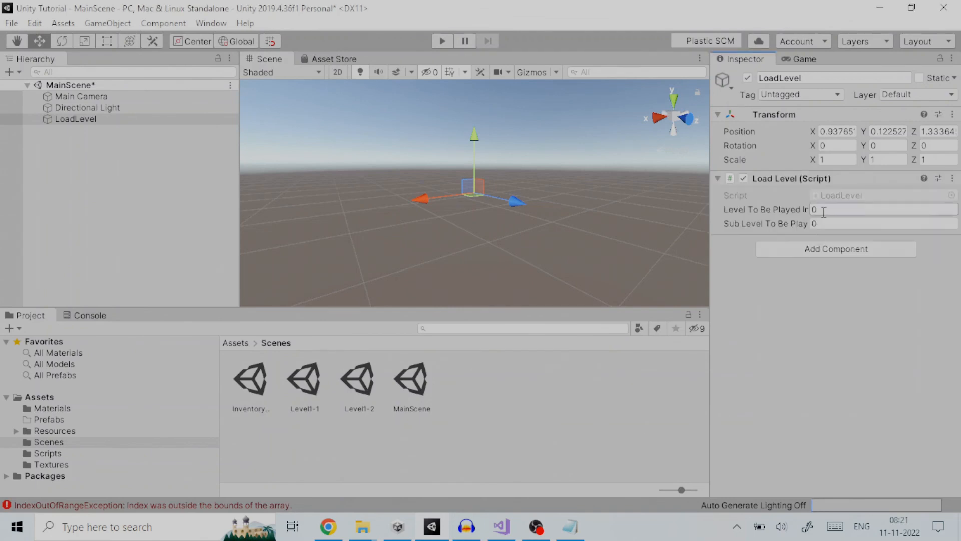
mouse_move(833, 392)
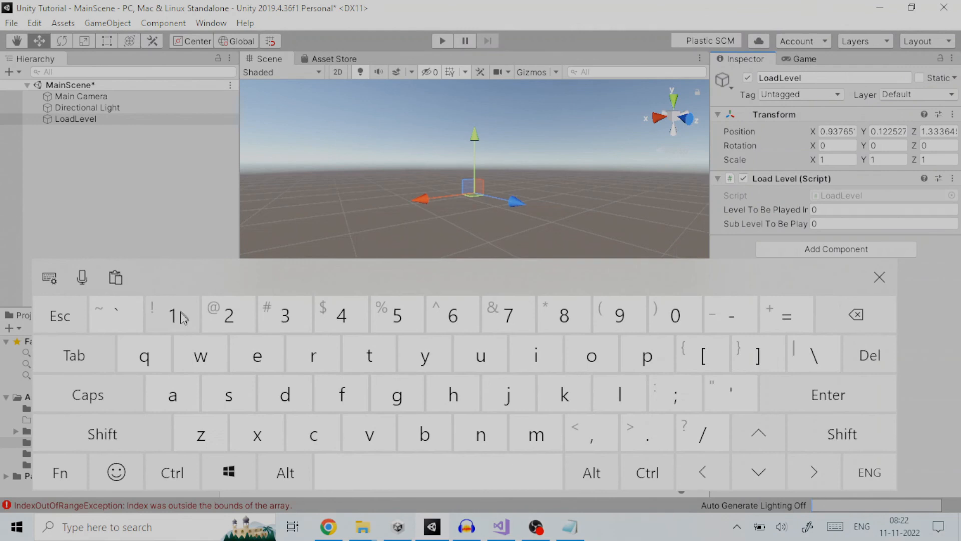
- Set Level To Be Played and Sub Level To Be Played to 1, closing the on-screen keyboard
click(883, 210)
text(1)
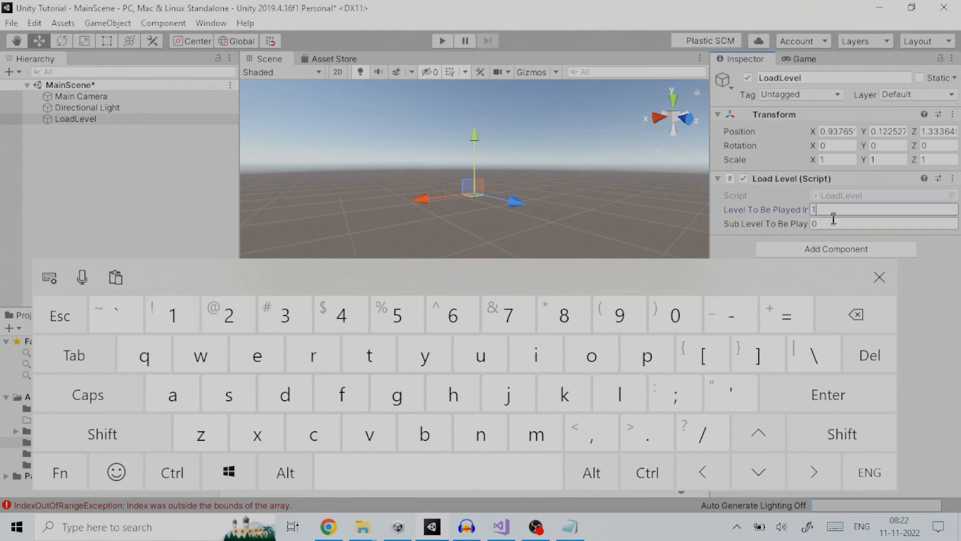
click(882, 223)
text(1)
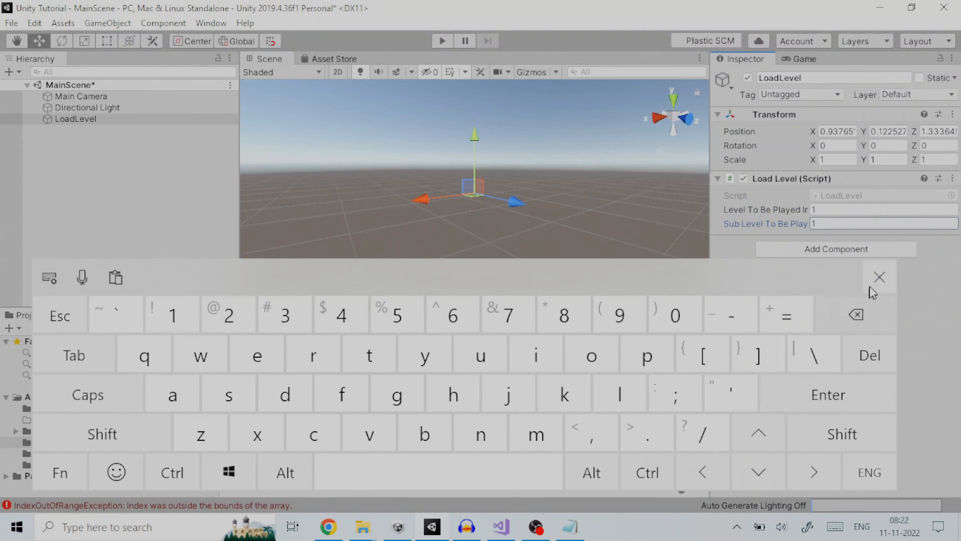
click(879, 277)
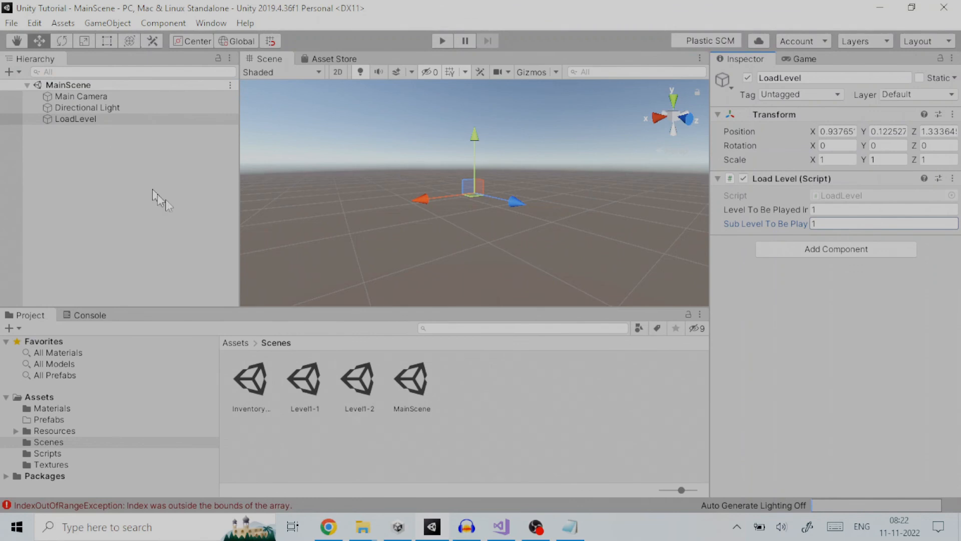
mouse_move(262, 383)
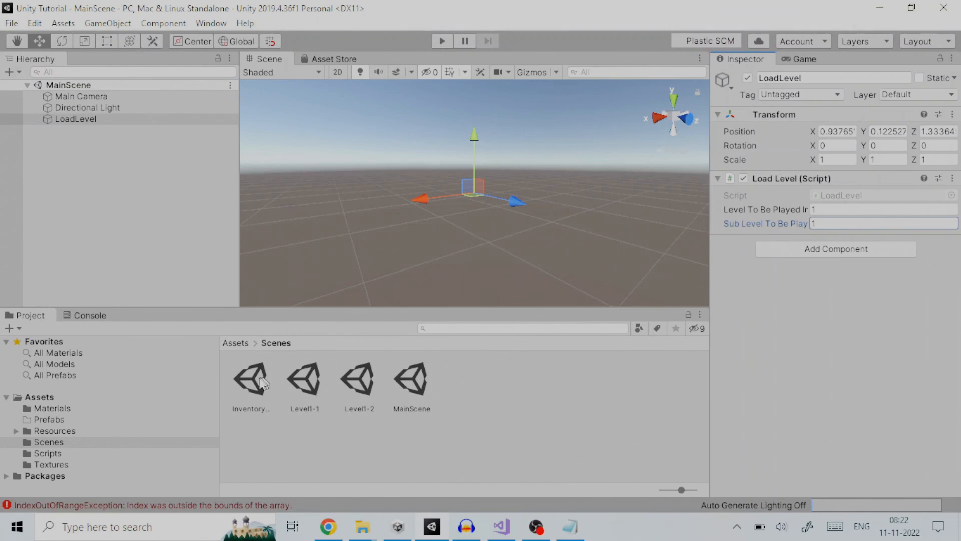
- Briefly open InventoryScene_Prefabs, then reopen MainScene from the Scenes folder
double_click(251, 379)
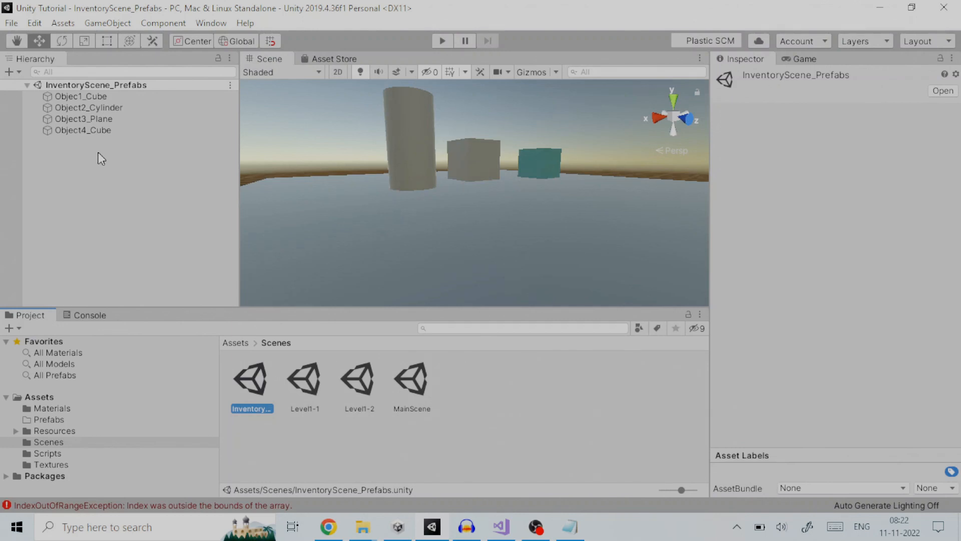
mouse_move(116, 107)
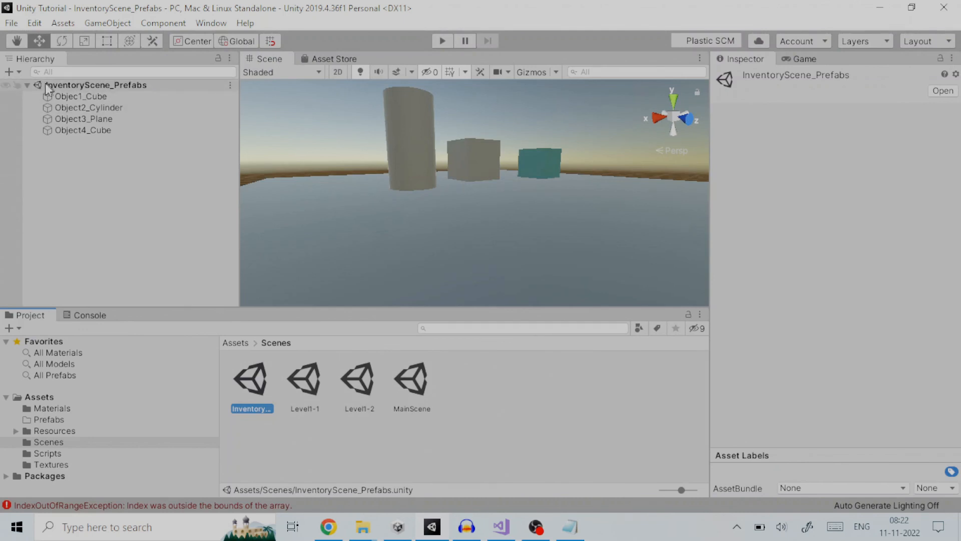
mouse_move(55, 89)
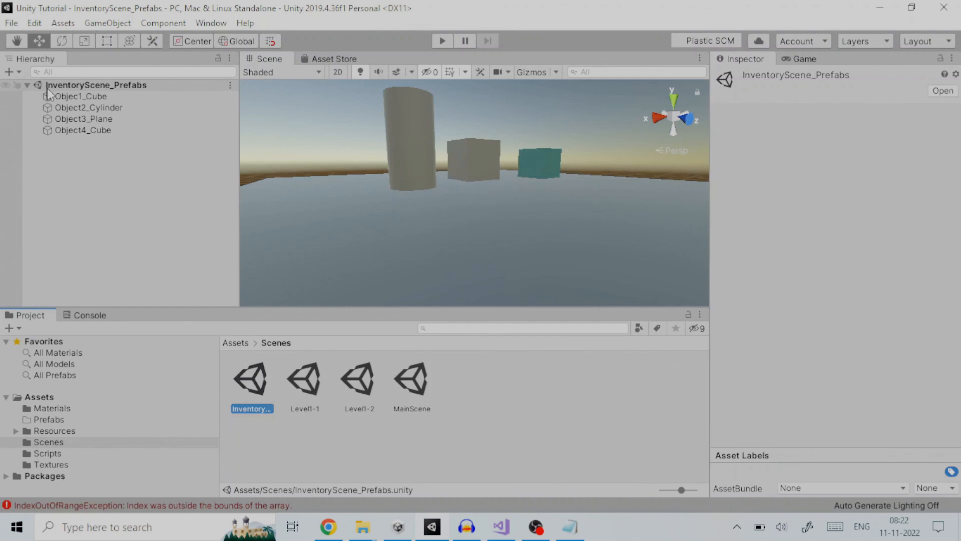
mouse_move(132, 91)
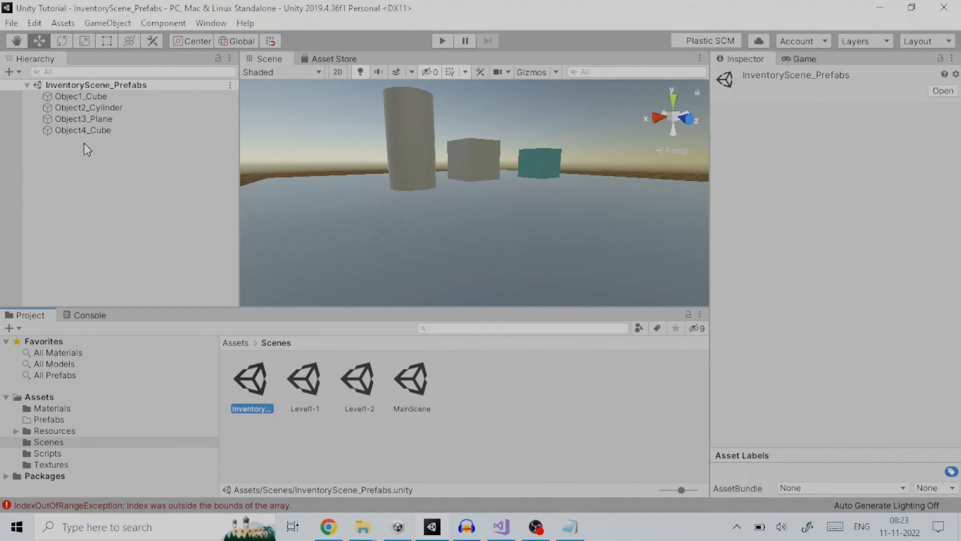
mouse_move(286, 286)
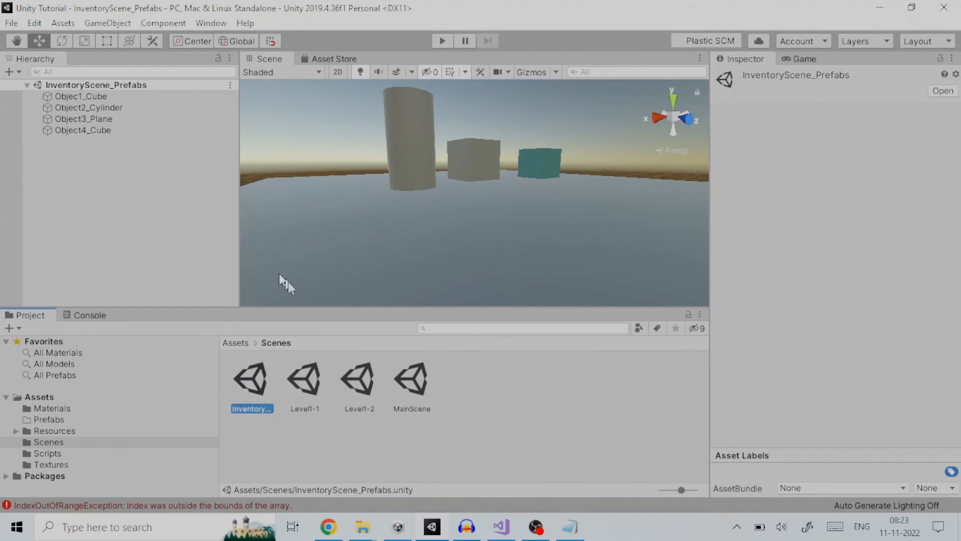
double_click(412, 379)
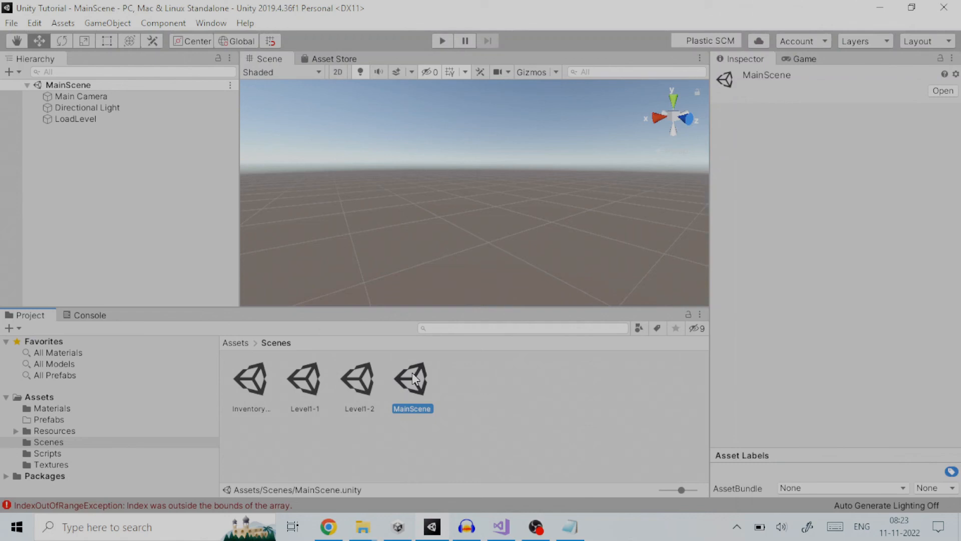
- Select LoadLevel, play MainScene to spawn the level 1-1 objects, then switch to Visual Studio
click(75, 119)
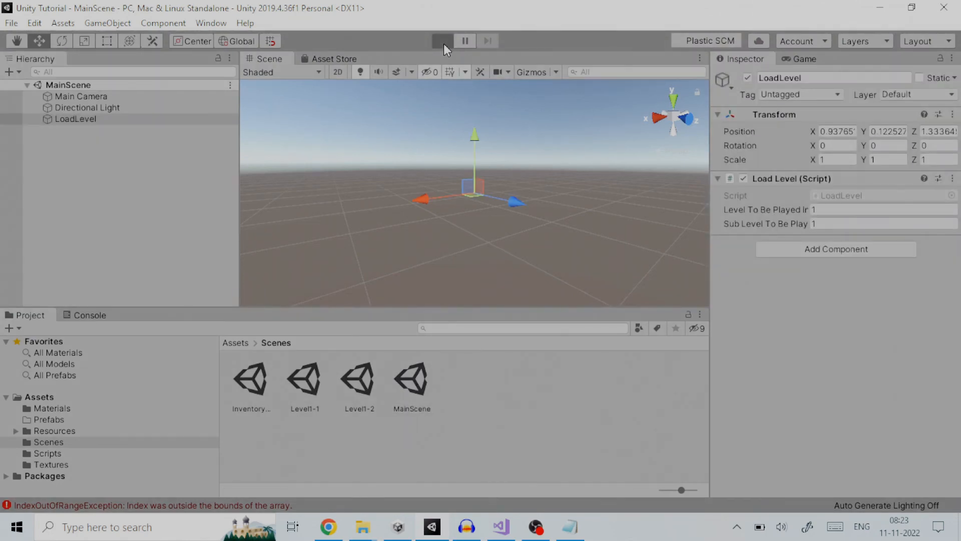
click(442, 41)
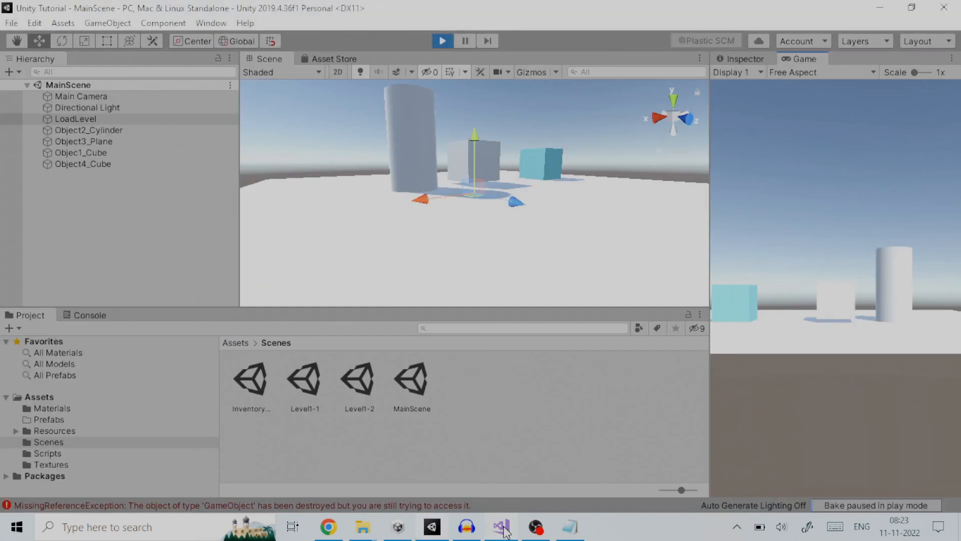
click(502, 526)
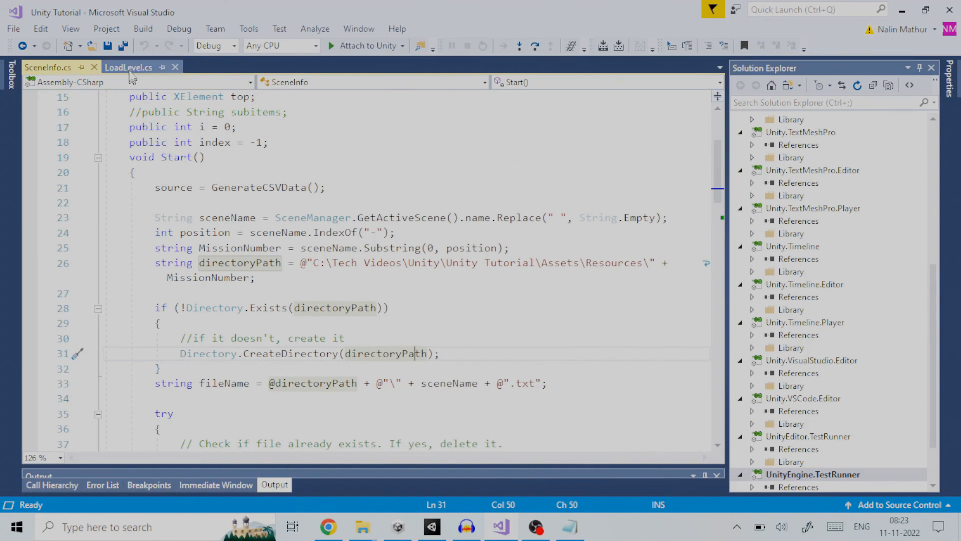
- Open LoadLevel.cs and scroll through the LoadSubLevel coroutine's scene-loading code
click(128, 68)
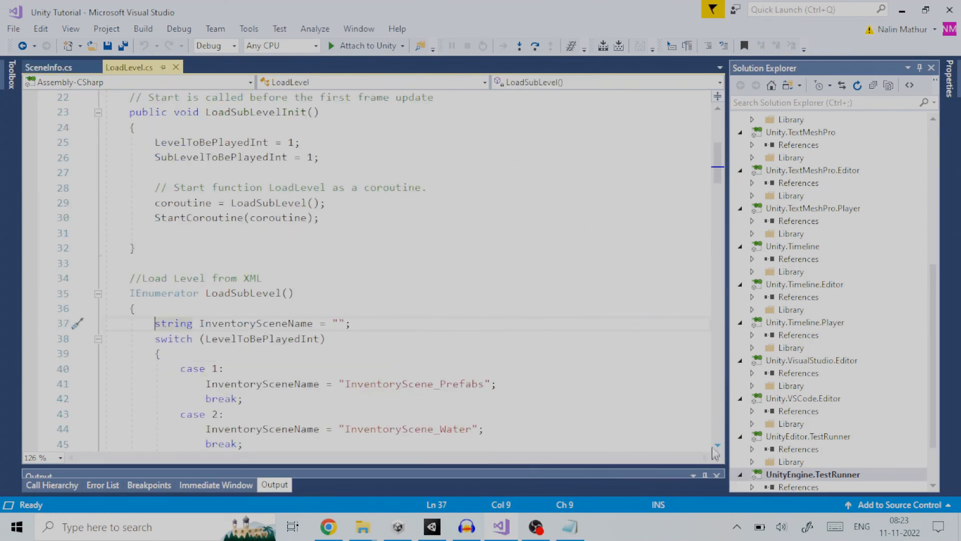
scroll(down, 3)
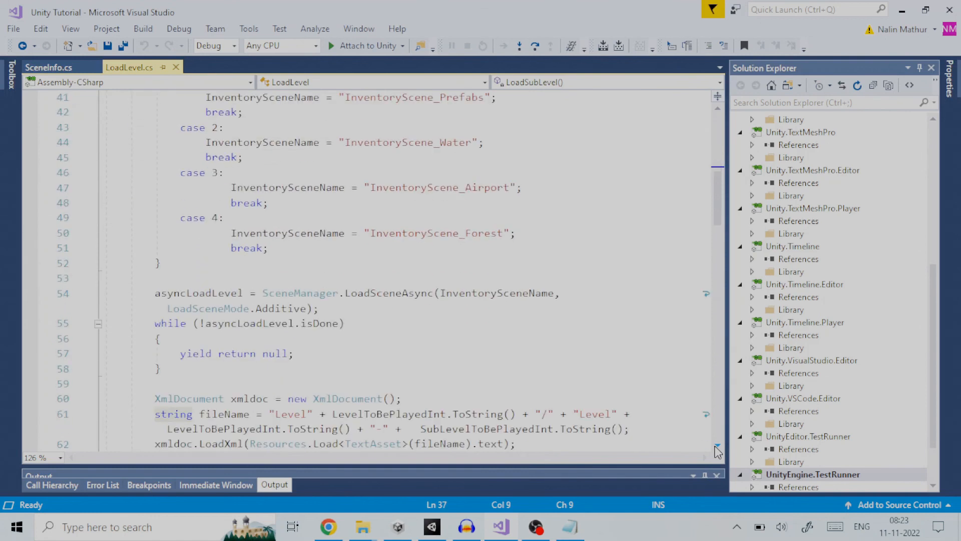
scroll(down, 3)
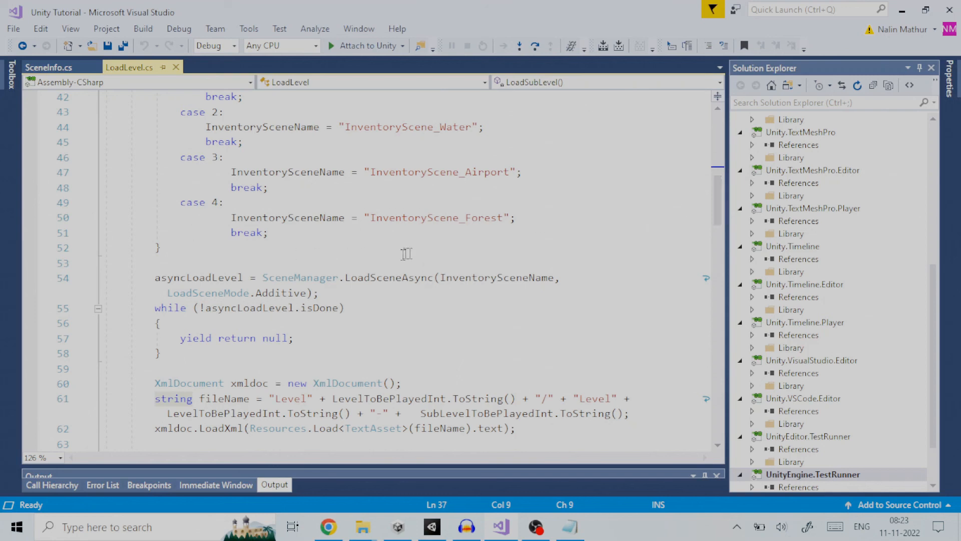
mouse_move(752, 283)
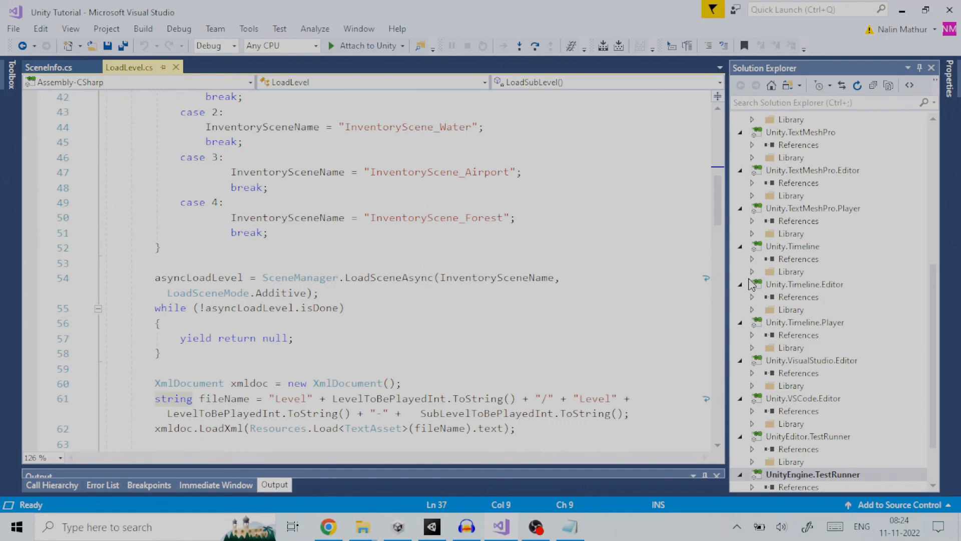
mouse_move(598, 423)
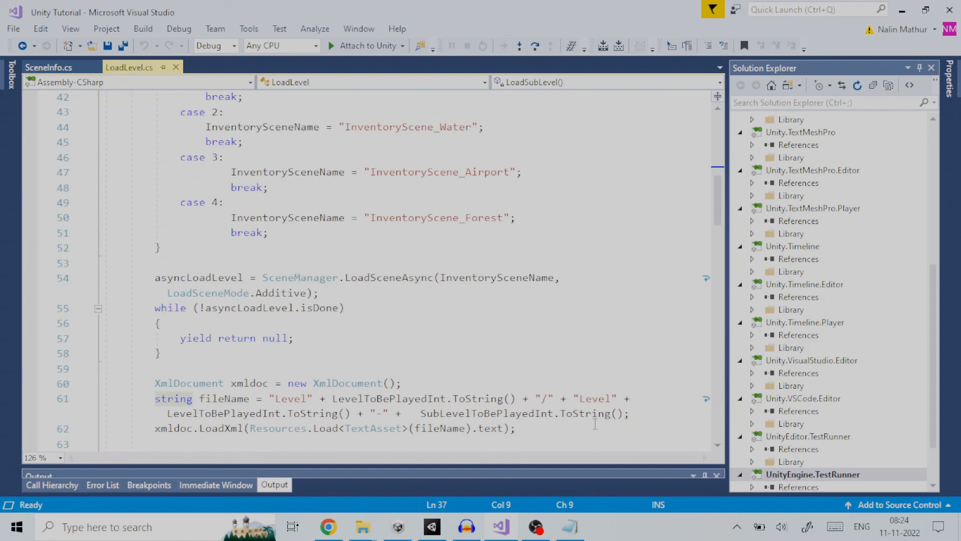
mouse_move(435, 521)
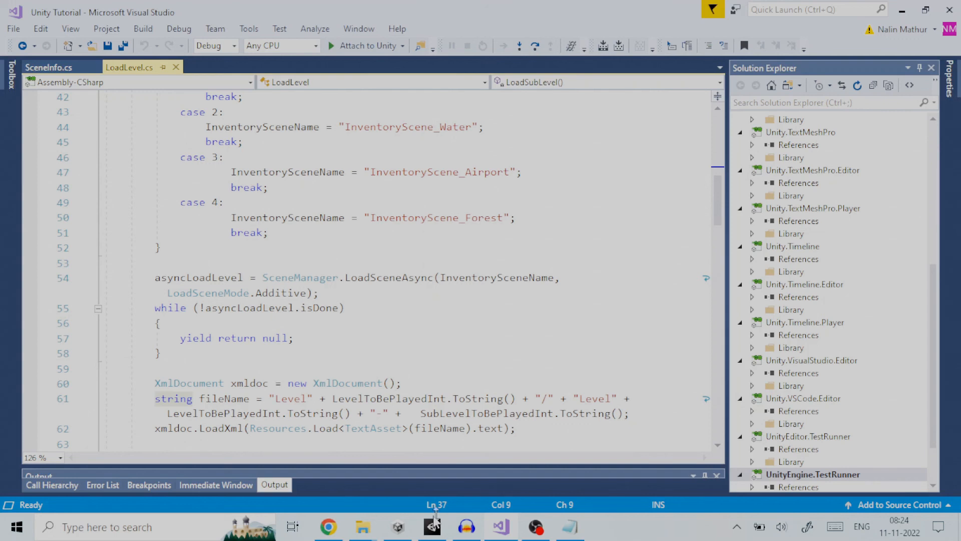
- Bring Unity back to check Object1–Object4 from level 1-1 in the Hierarchy
click(432, 527)
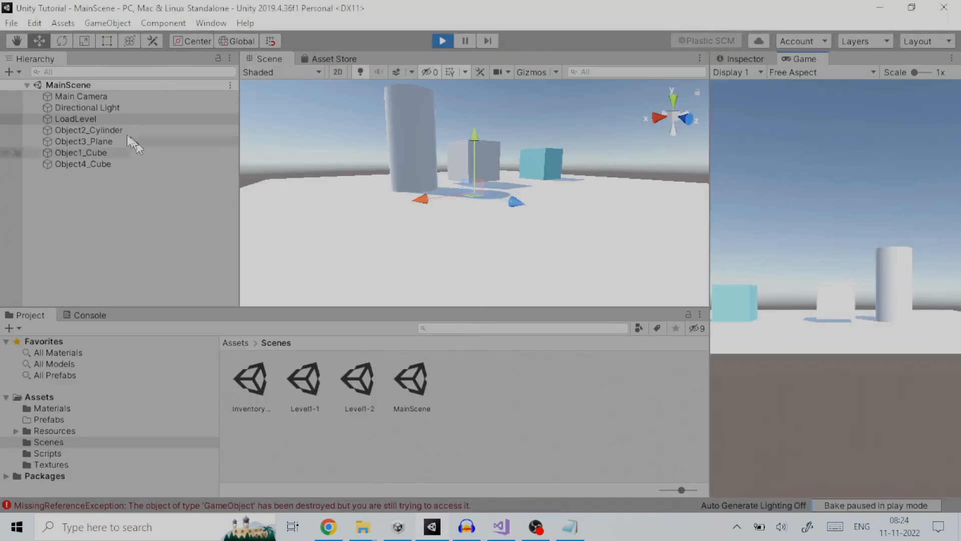
mouse_move(54, 136)
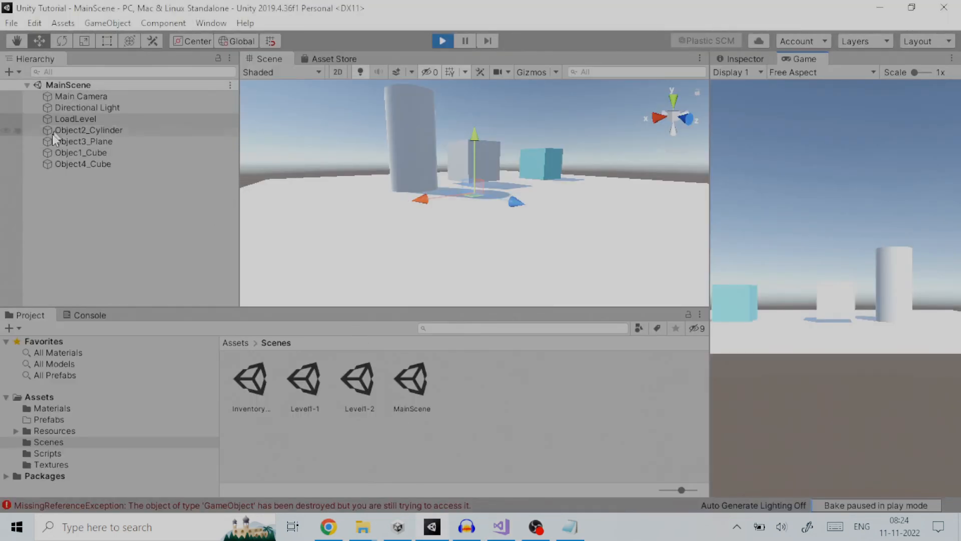
mouse_move(118, 193)
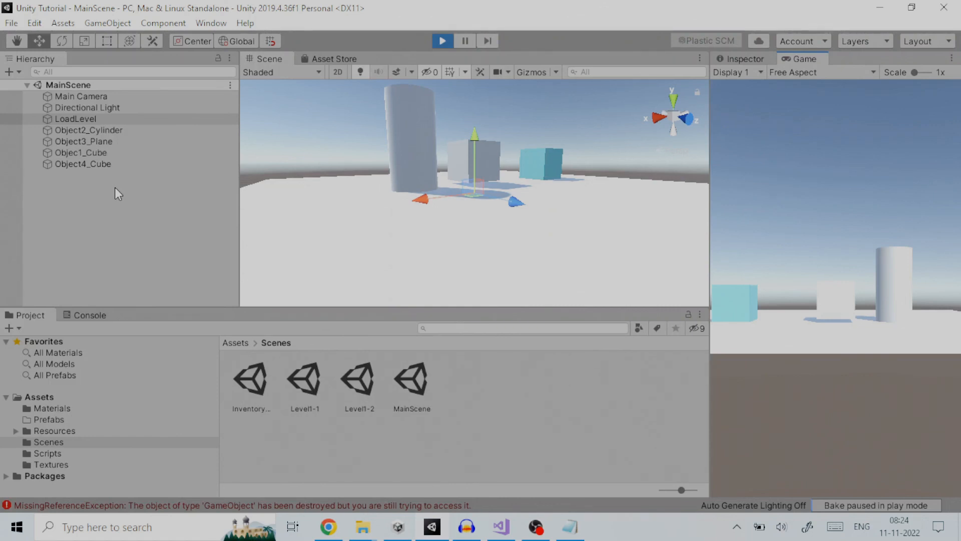
mouse_move(499, 534)
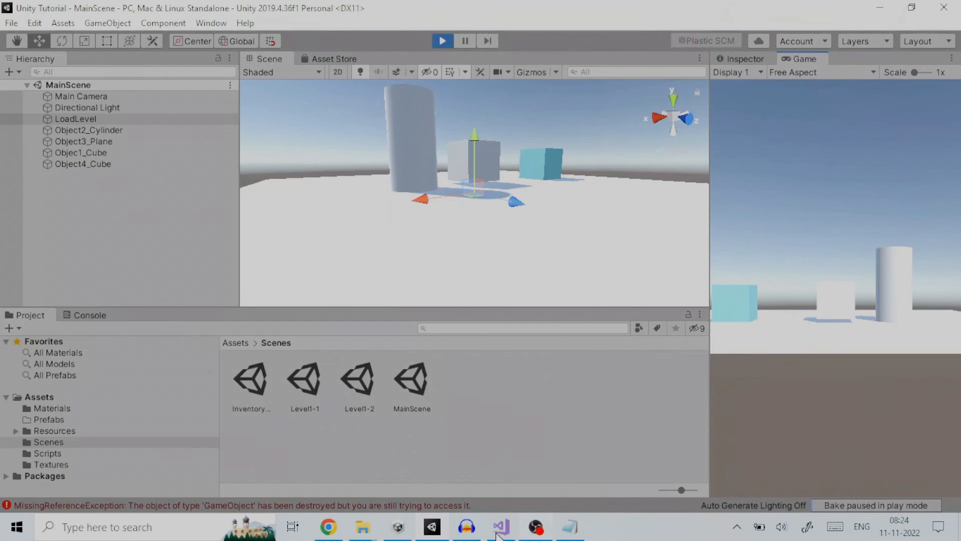
- Check LoadSubLevelInit in LoadLevel.cs setting level and sub-level to 1, then return to Unity
click(500, 526)
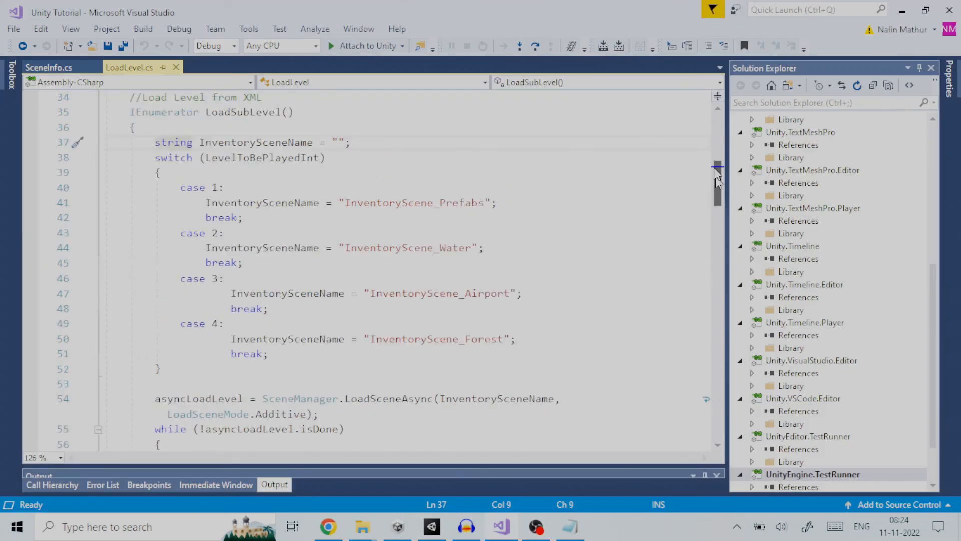
scroll(up, 3)
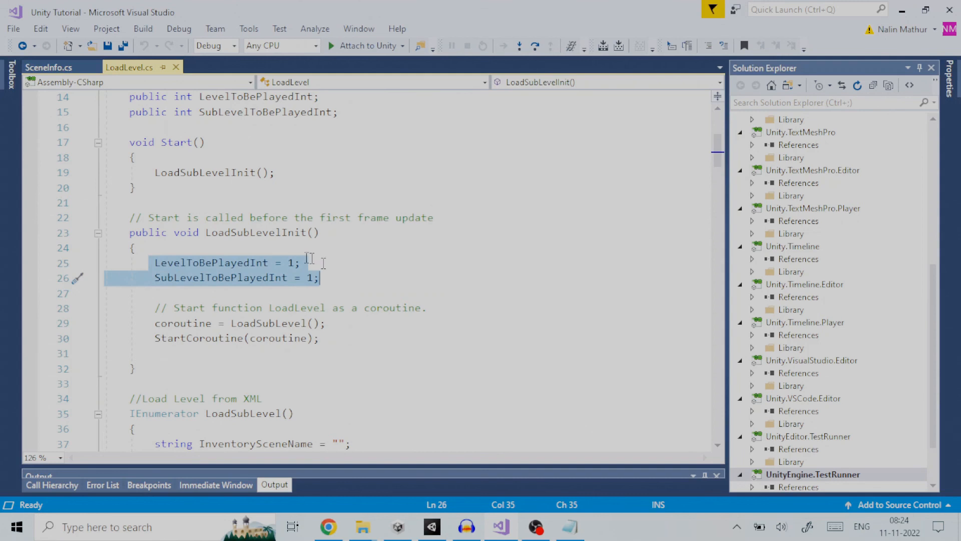
mouse_move(147, 260)
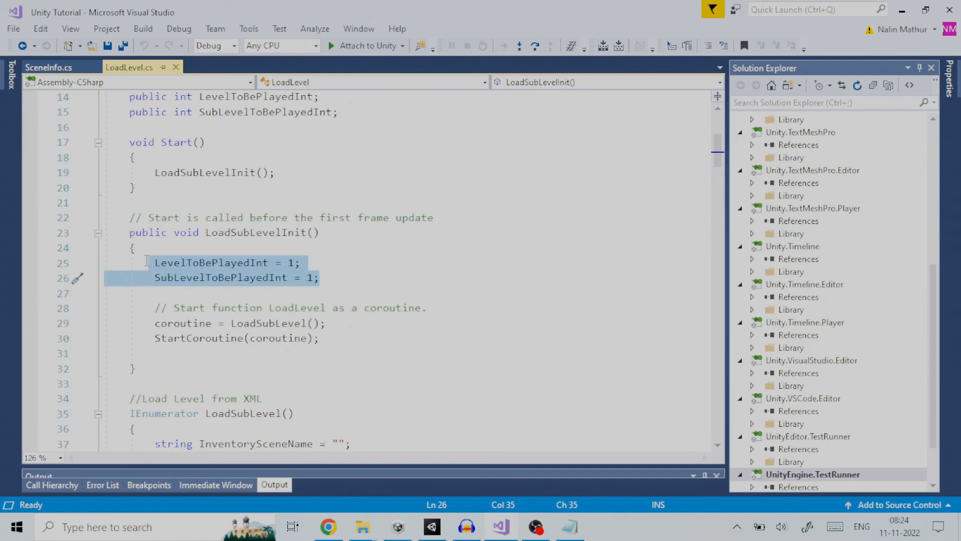
click(147, 263)
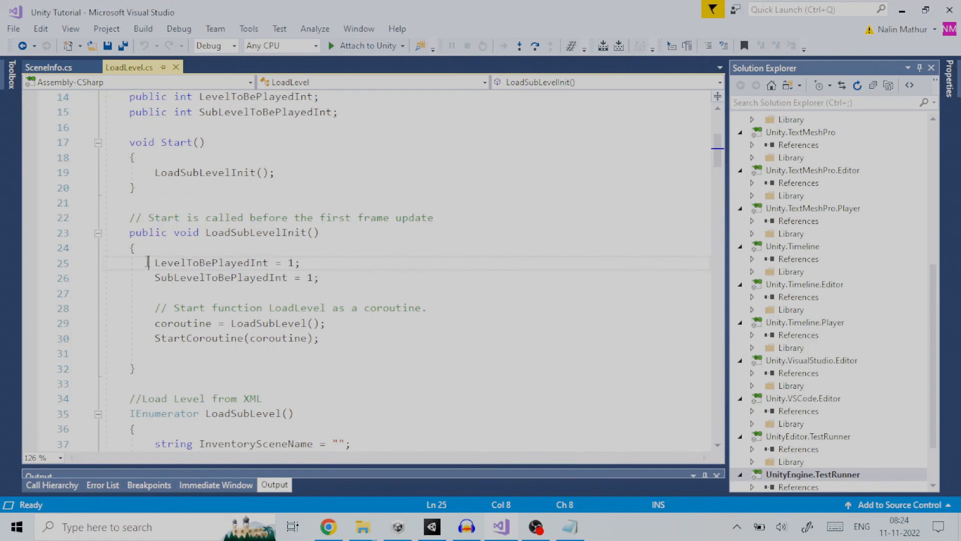
mouse_move(445, 531)
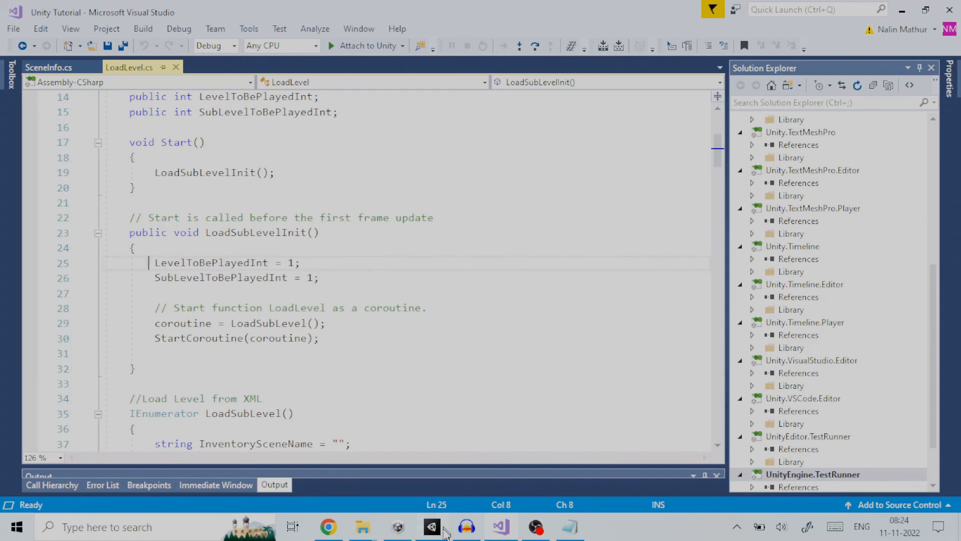
click(431, 527)
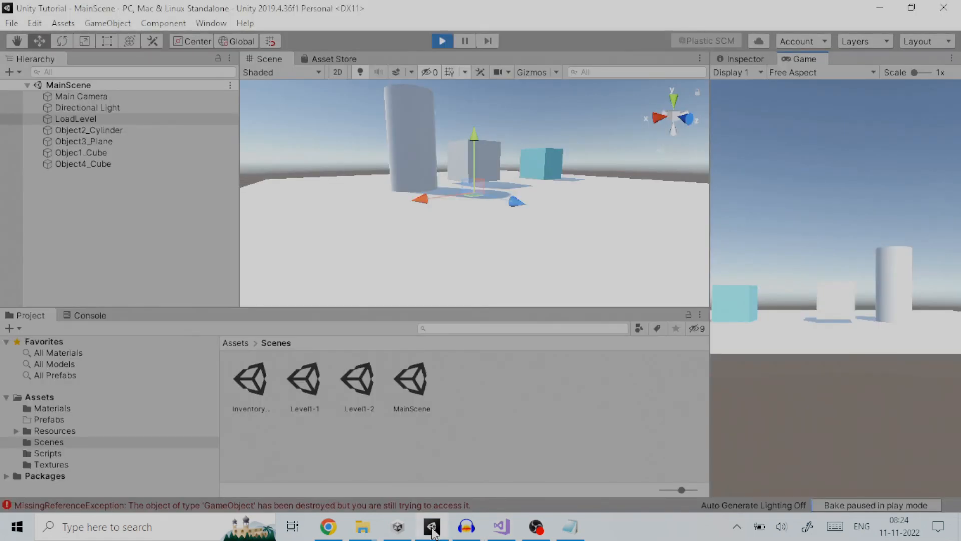